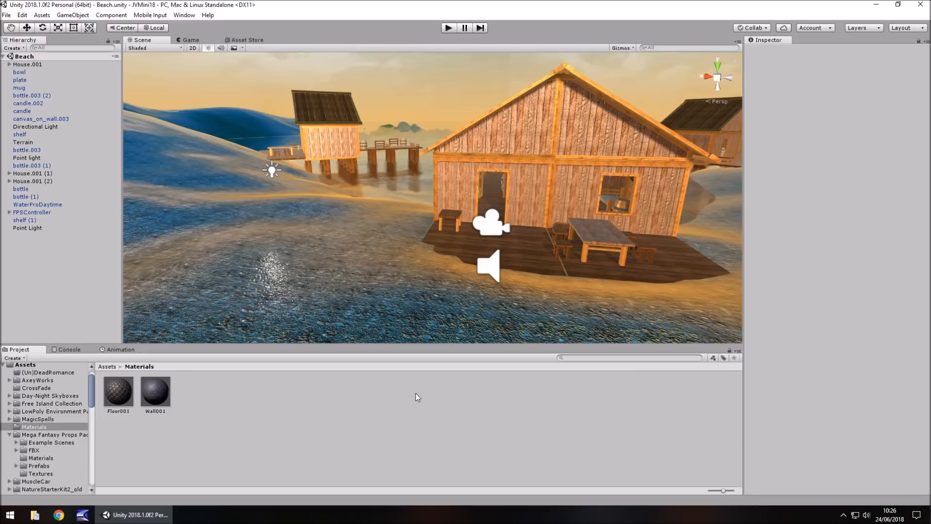
{"action": "mouse_move", "coordinate": [204, 428]}
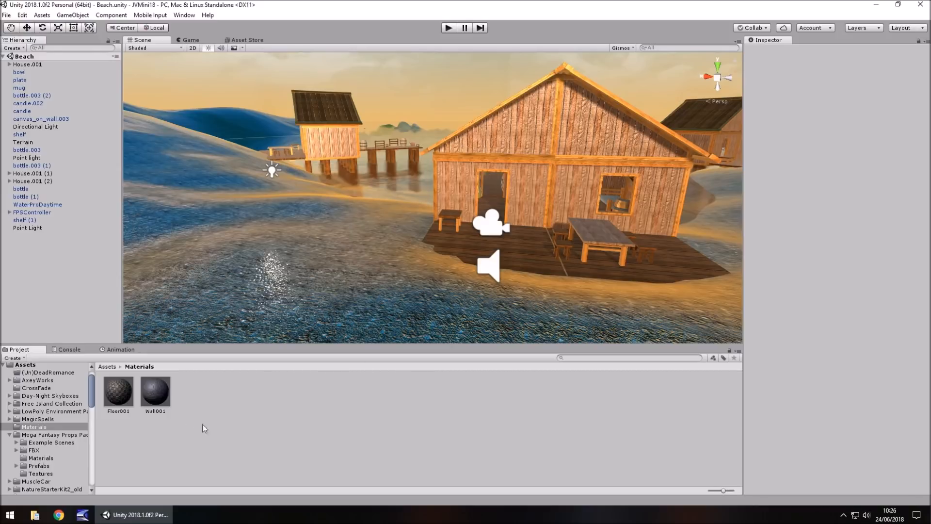
Step: Create a C# script named PrefsScripty in the Materials folder and open it in Visual Studio
{"action": "right_click", "coordinate": [204, 427]}
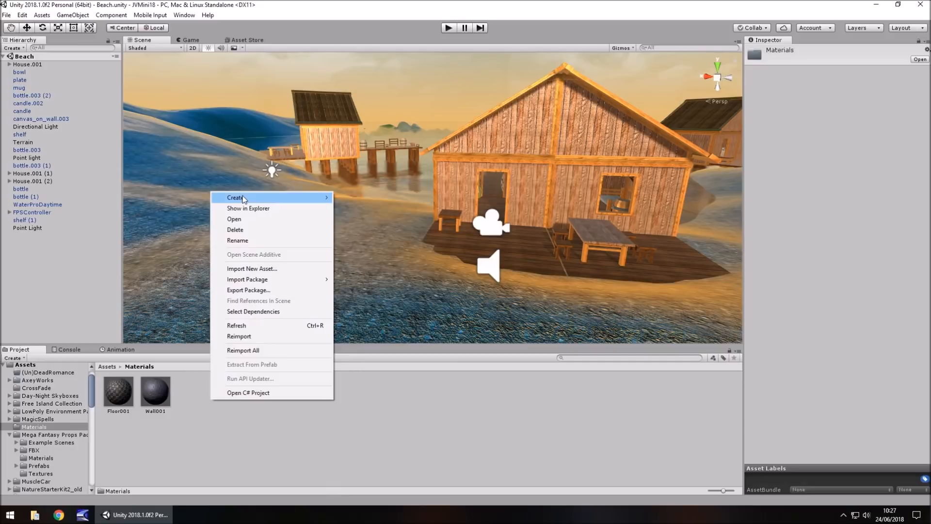
{"action": "left_click", "coordinate": [233, 197]}
{"action": "type", "text": "P"}
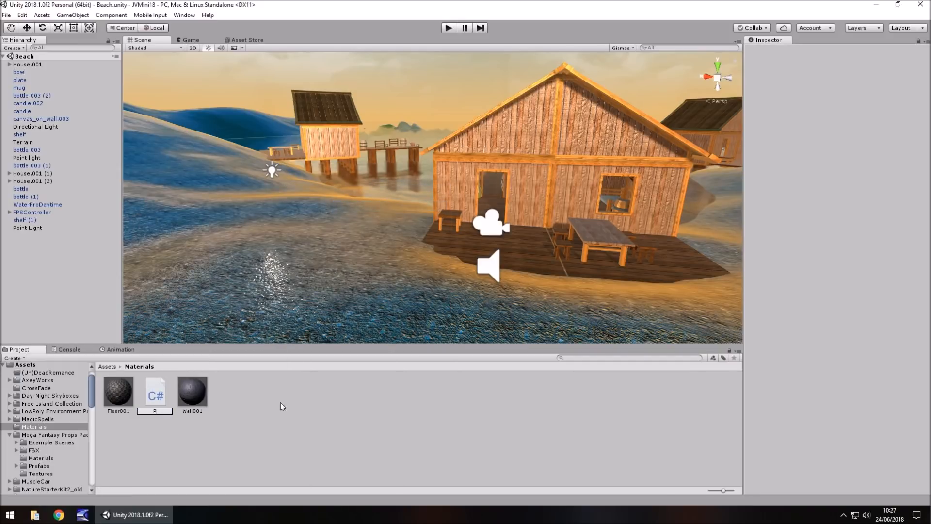
{"action": "type", "text": "refsScripty"}
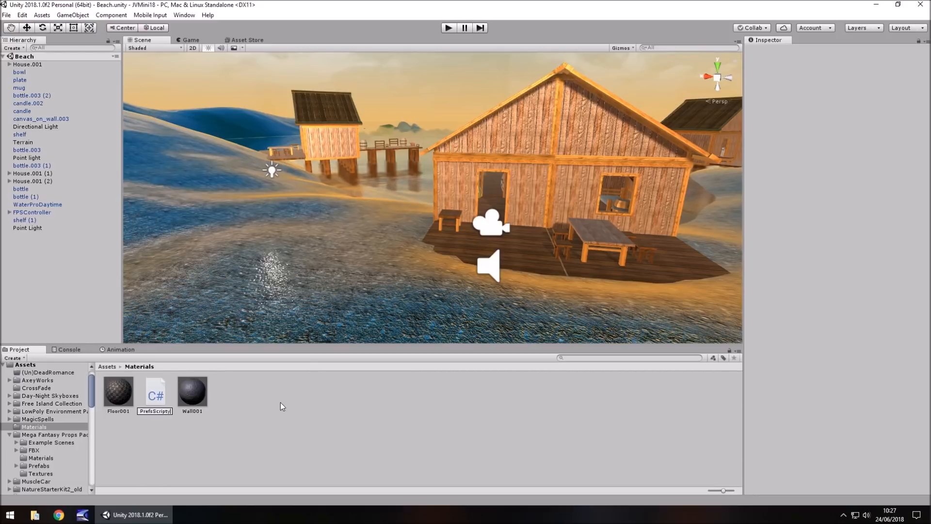
{"action": "left_click", "coordinate": [155, 390]}
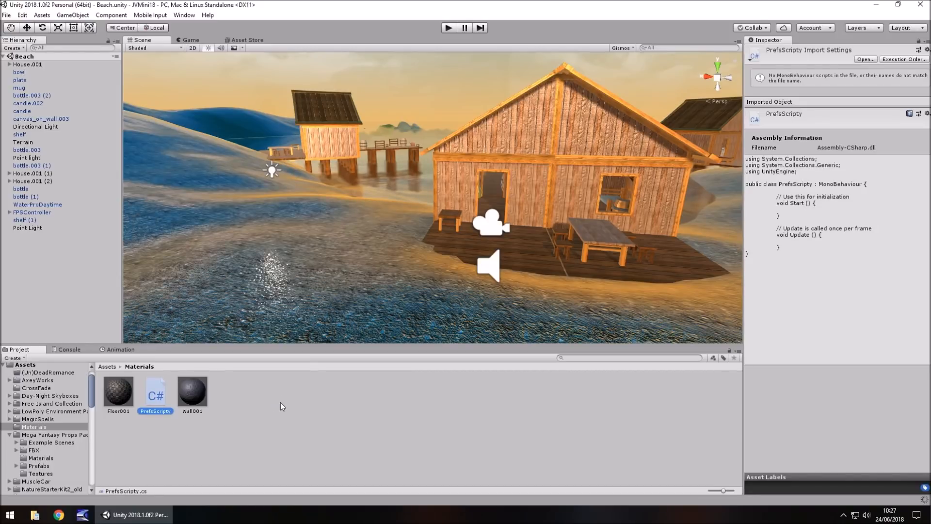
{"action": "double_click", "coordinate": [156, 392]}
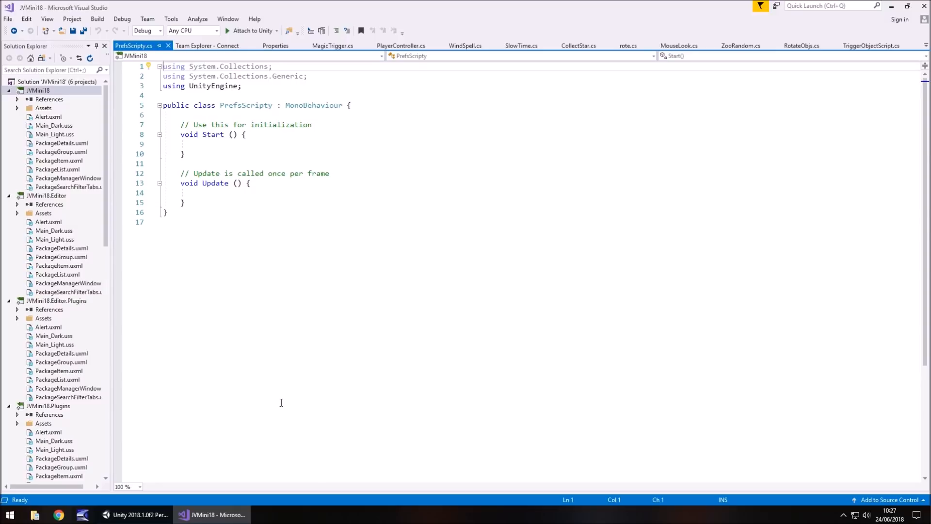
{"action": "mouse_move", "coordinate": [197, 212]}
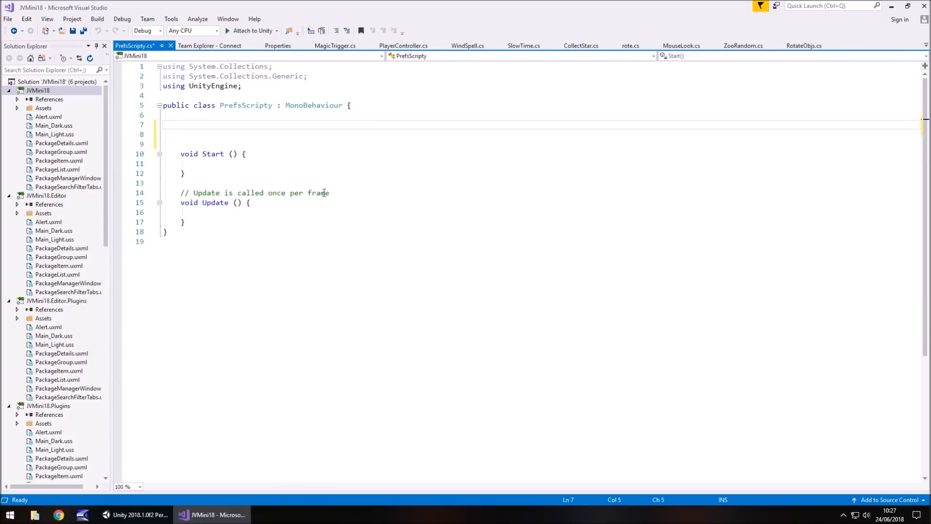
Step: Delete the template comments and declare public GameObject thePlayer
{"action": "key", "text": "Delete"}
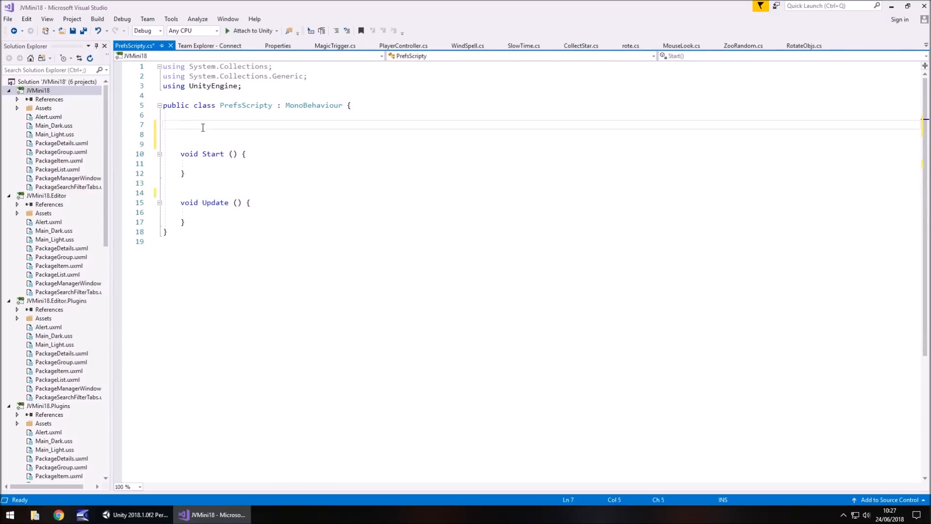
{"action": "type", "text": "public G"}
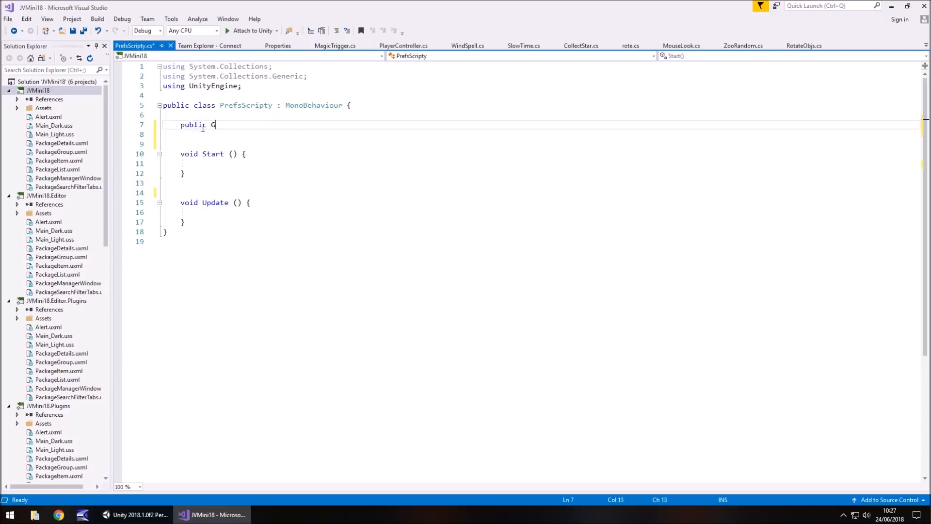
{"action": "type", "text": "ameObject"}
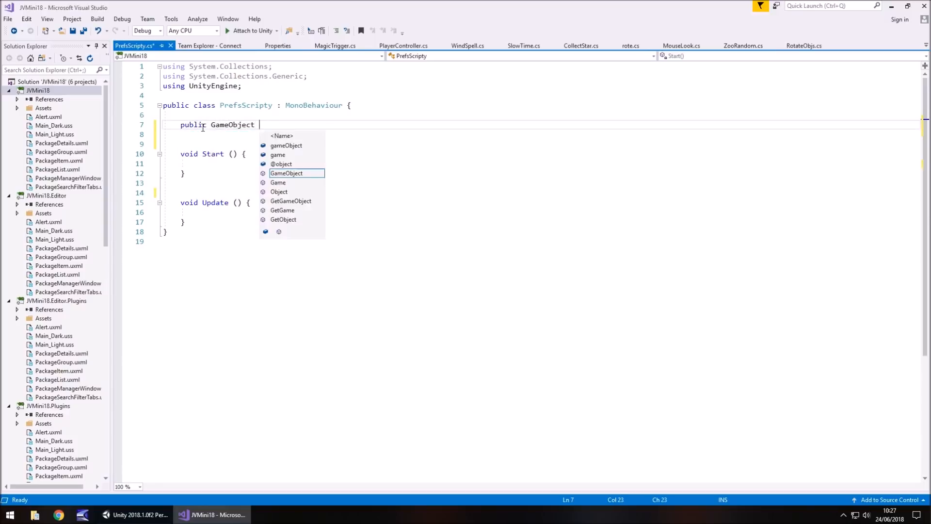
{"action": "type", "text": "thePla"}
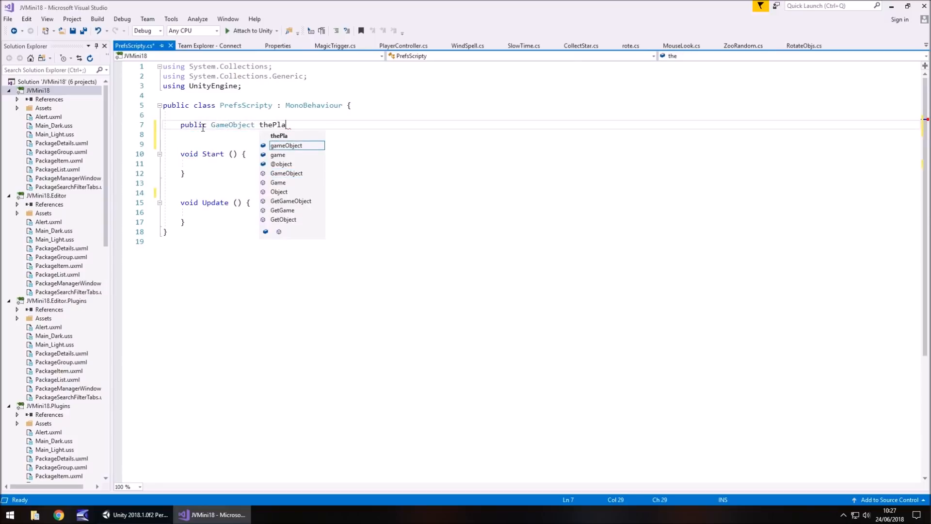
{"action": "type", "text": "yer;"}
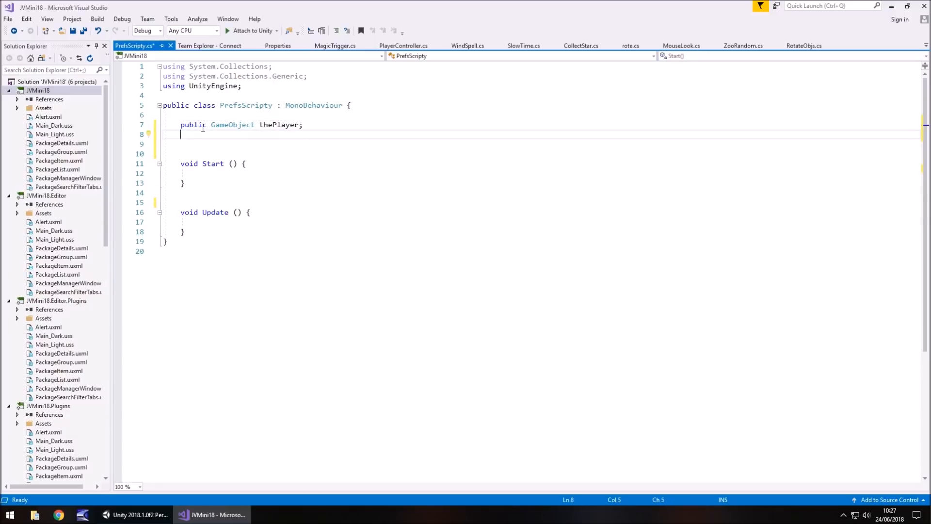
Step: Declare public float fields xPos, yPos and zPos
{"action": "type", "text": "public"}
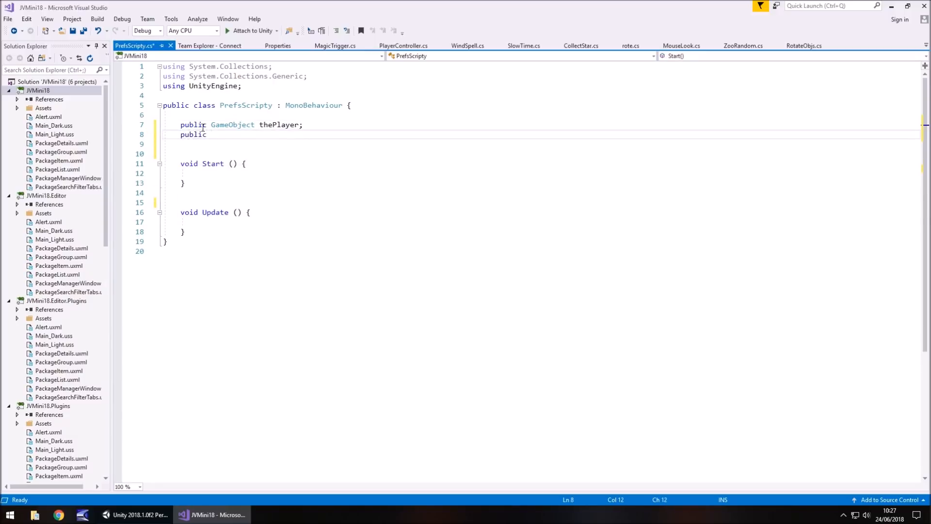
{"action": "type", "text": "x"}
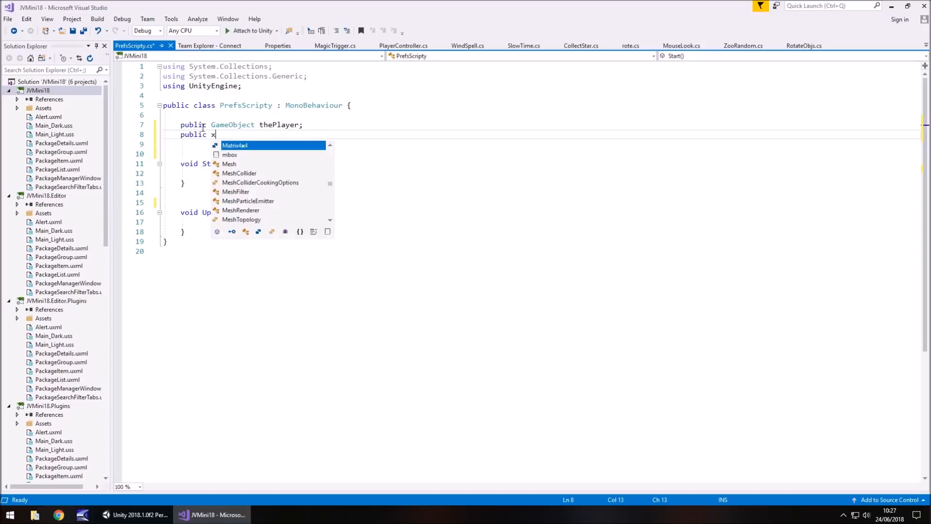
{"action": "key", "text": "Escape"}
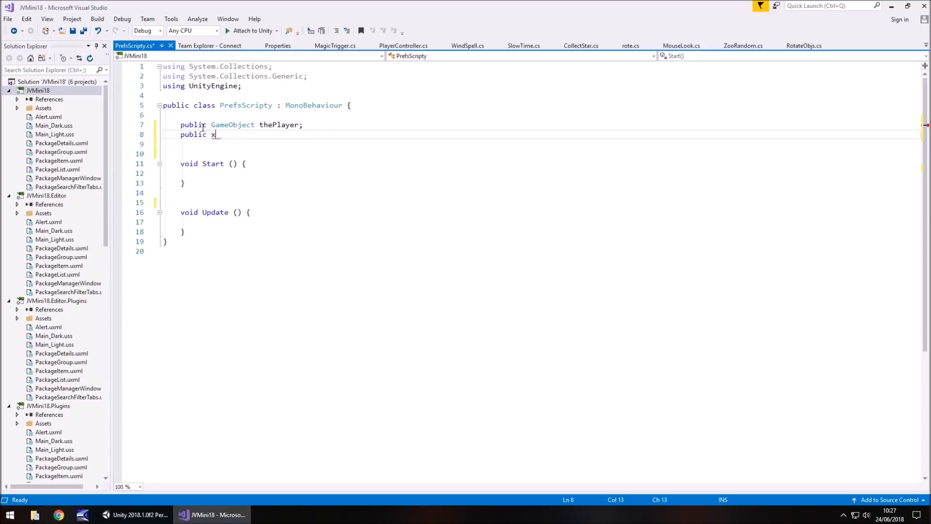
{"action": "type", "text": "loat"}
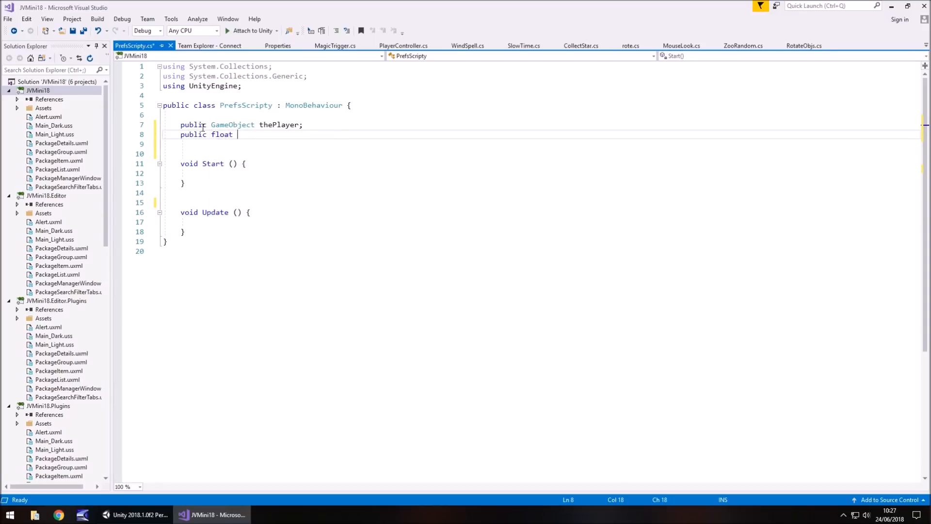
{"action": "type", "text": "xPos;"}
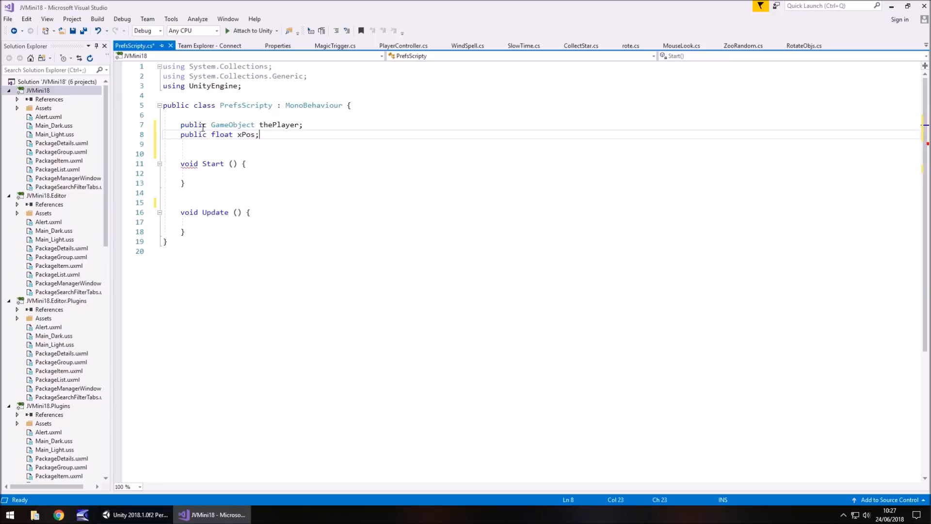
{"action": "type", "text": "public f"}
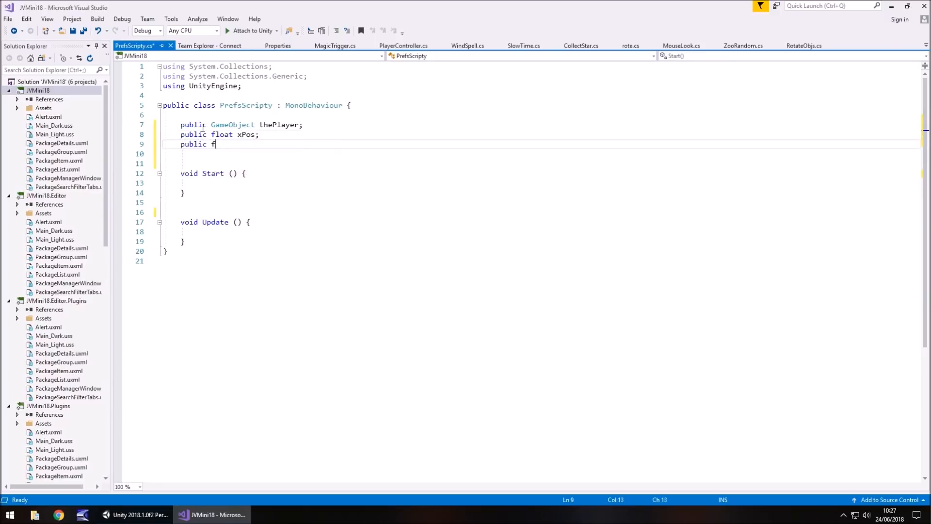
{"action": "type", "text": "loat yPos"}
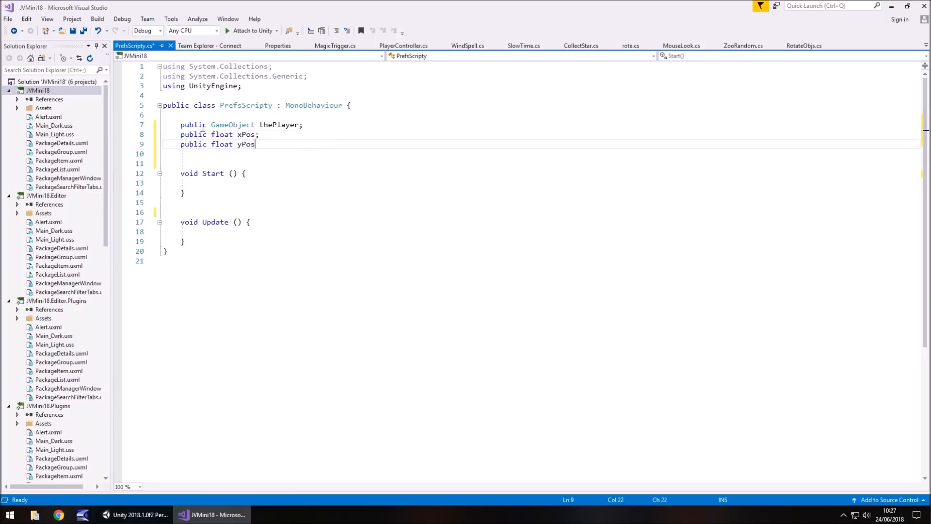
{"action": "type", "text": "publi"}
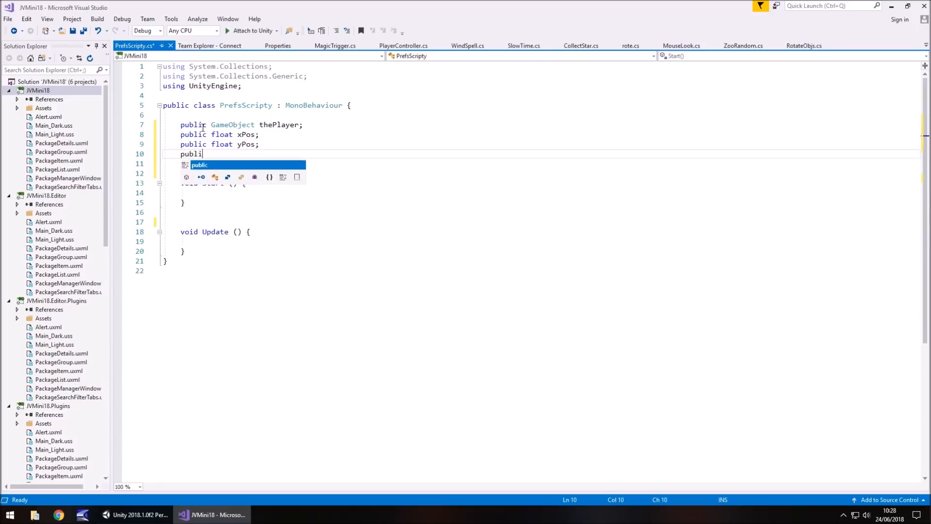
{"action": "type", "text": "c float zo"}
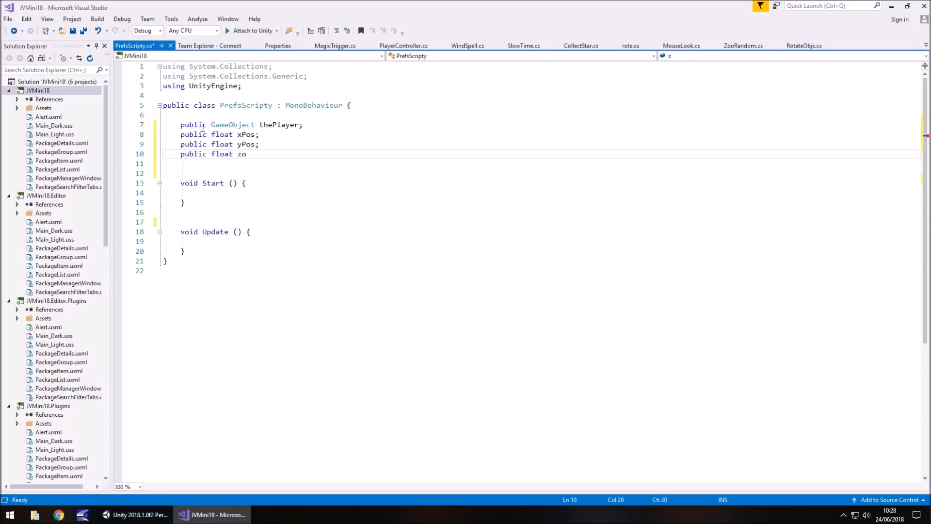
{"action": "type", "text": "s;"}
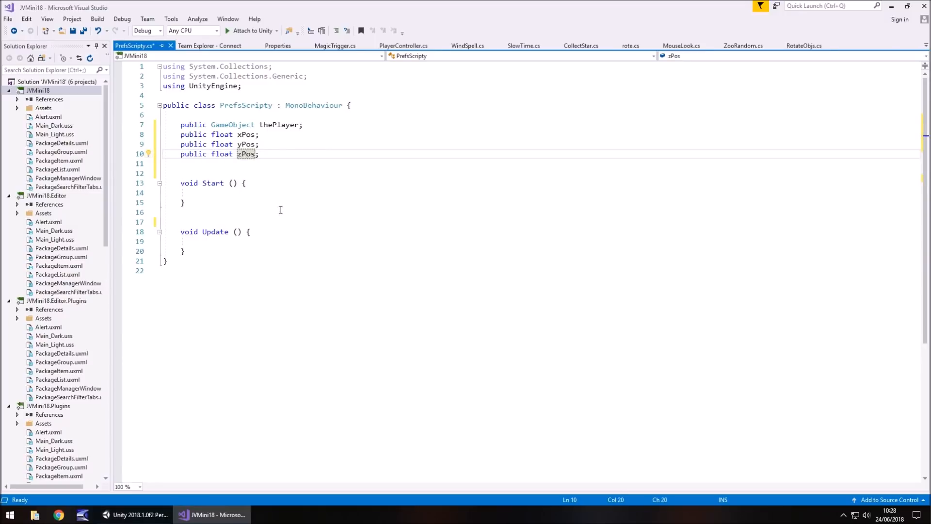
Step: In Unity, select FPSController and read its Transform position (165, 40, 54)
{"action": "left_click", "coordinate": [135, 514]}
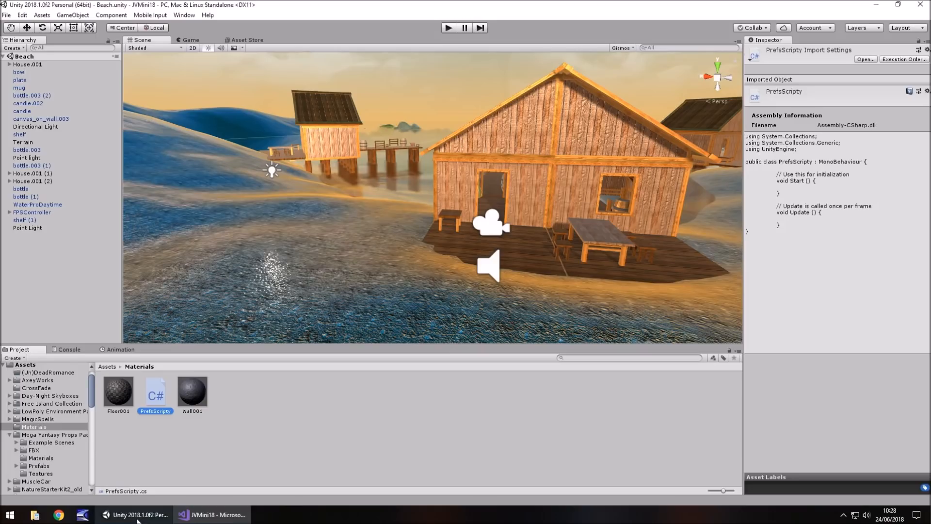
{"action": "left_click", "coordinate": [32, 212]}
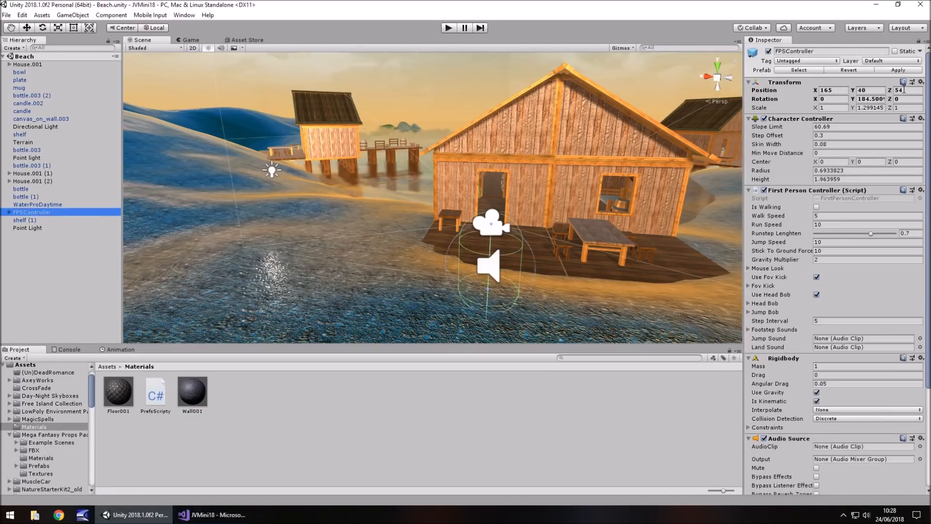
{"action": "left_click", "coordinate": [211, 515]}
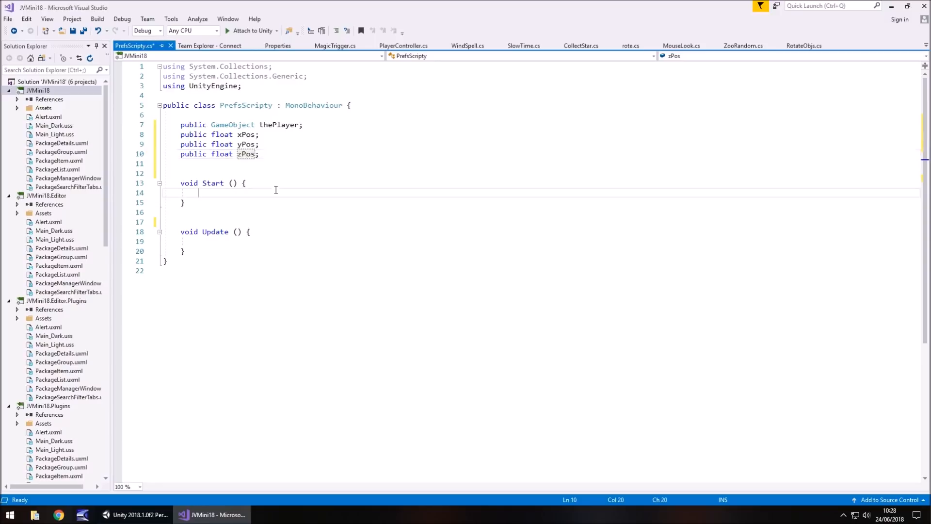
Step: In Start, set thePlayer.transform.position to new Vector3(154, 40, 54), correcting 'position'
{"action": "type", "text": "the"}
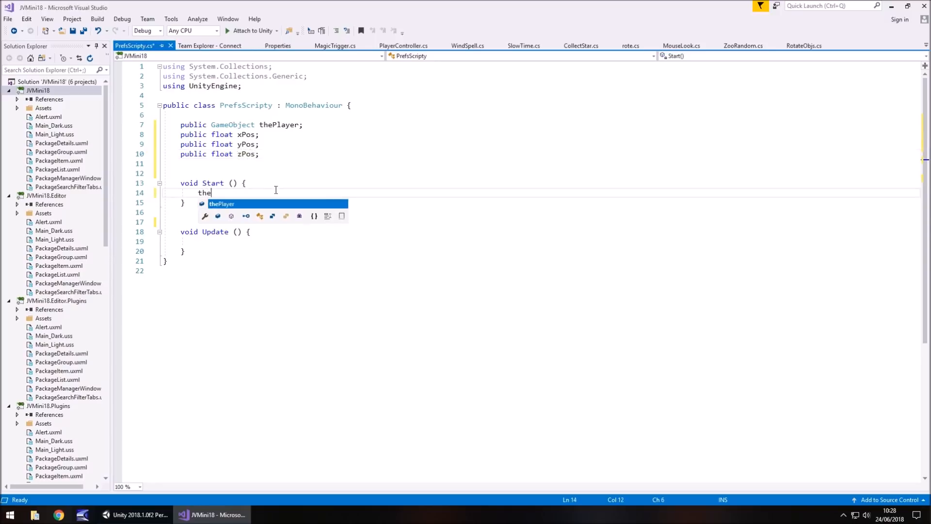
{"action": "type", "text": "Player"}
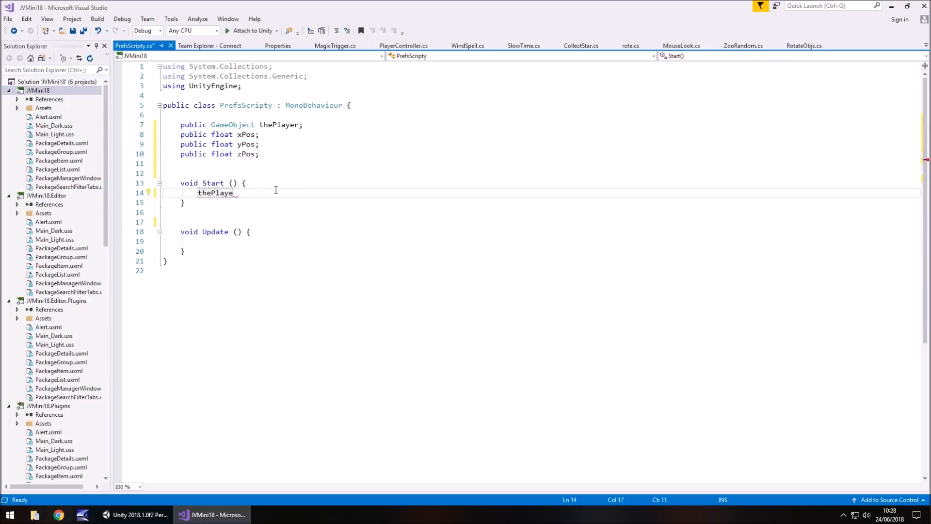
{"action": "type", "text": "r.transform.p"}
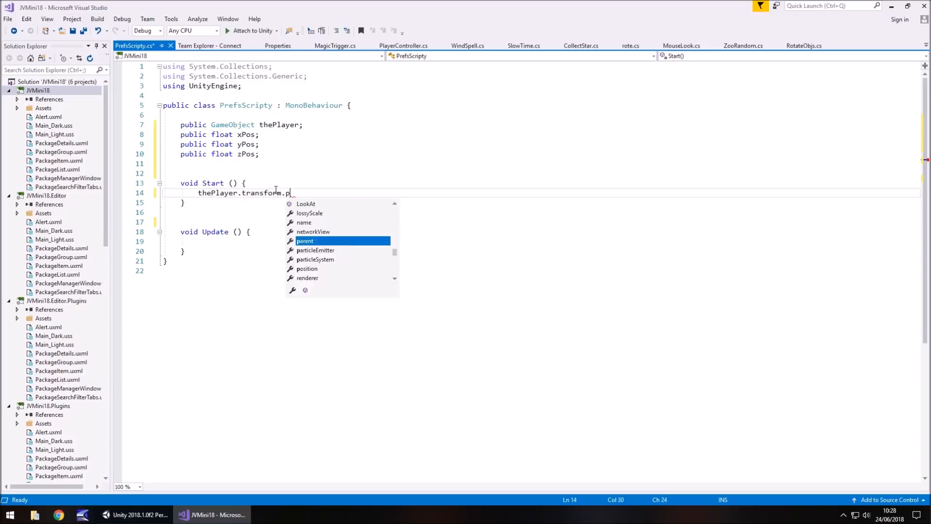
{"action": "type", "text": "ostion = new Vector3("}
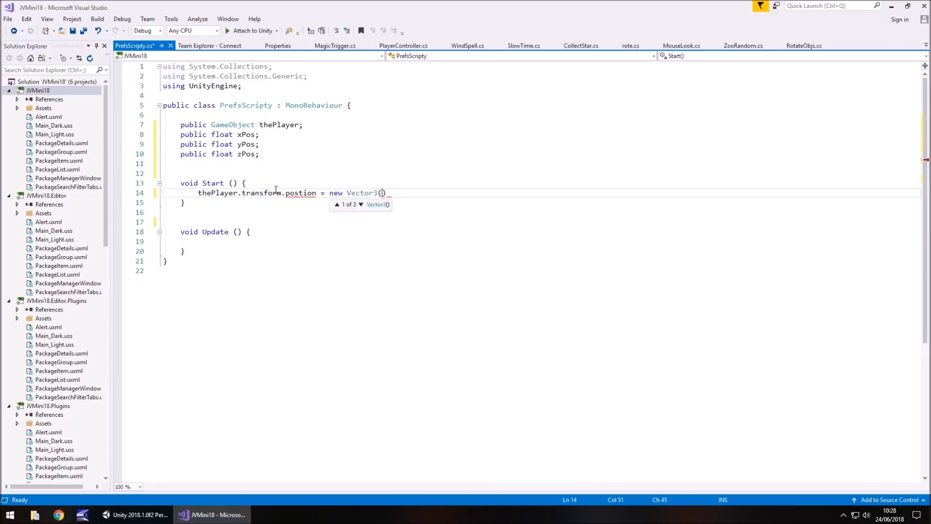
{"action": "type", "text": "154"}
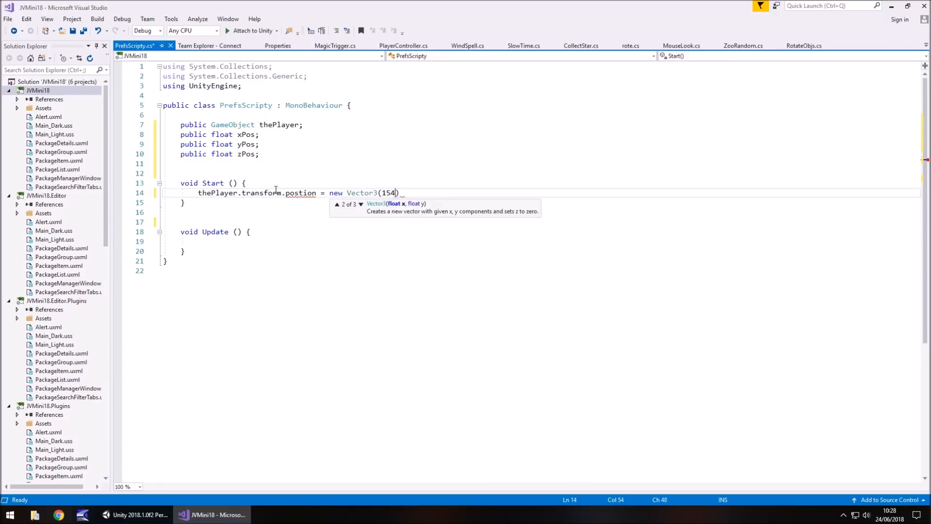
{"action": "type", "text": ",40,54"}
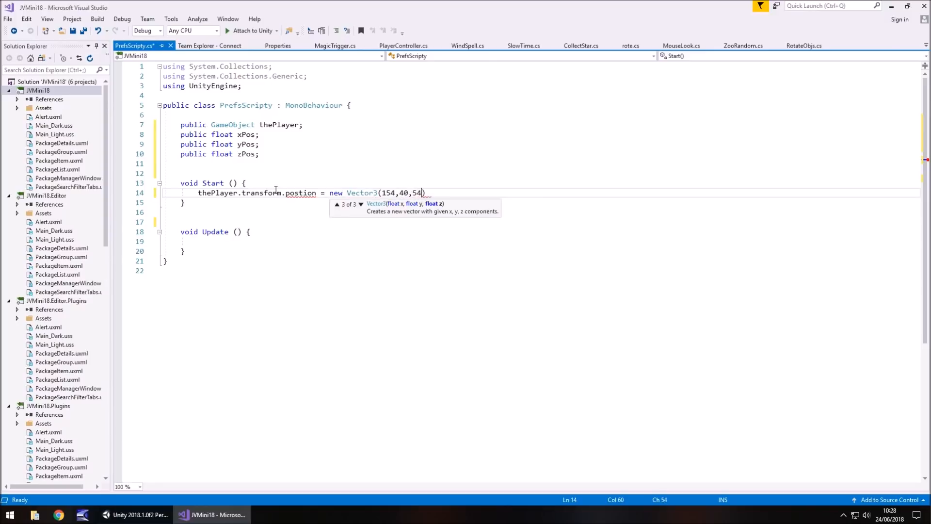
{"action": "type", "text": ";"}
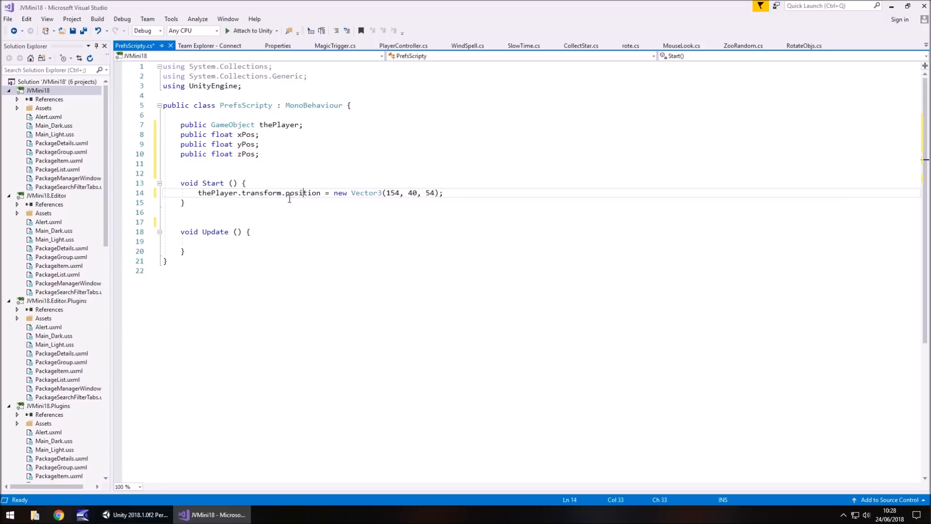
{"action": "double_click", "coordinate": [299, 192]}
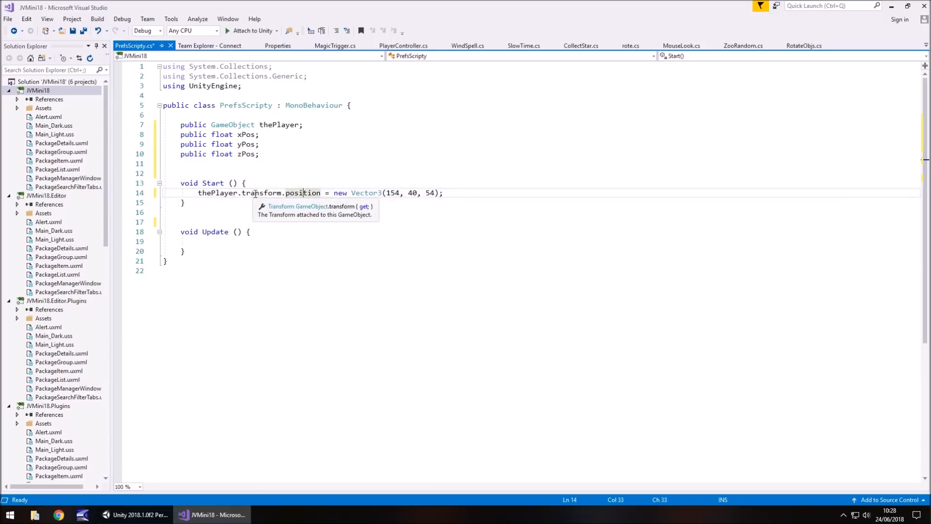
{"action": "left_click", "coordinate": [266, 240]}
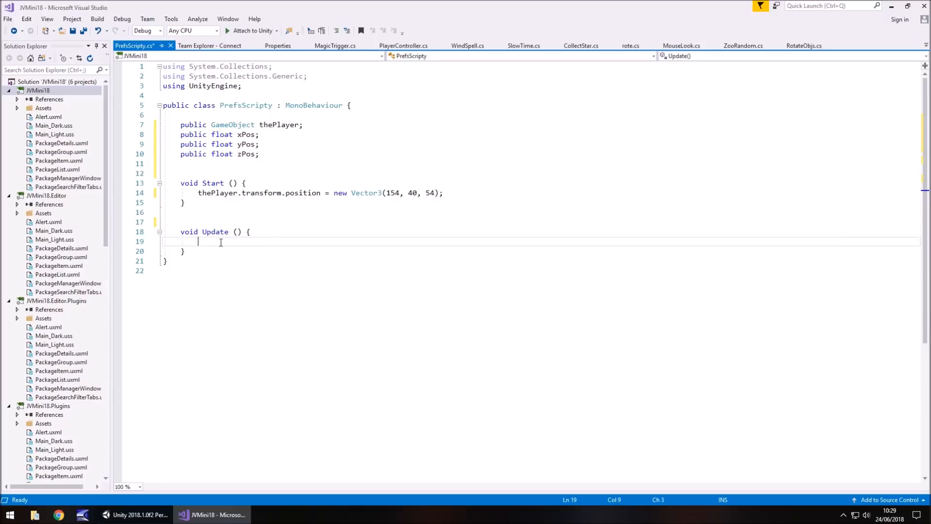
Step: In Update, assign thePlayer's position x, y and z to xPos, yPos and zPos
{"action": "type", "text": "xPos ="}
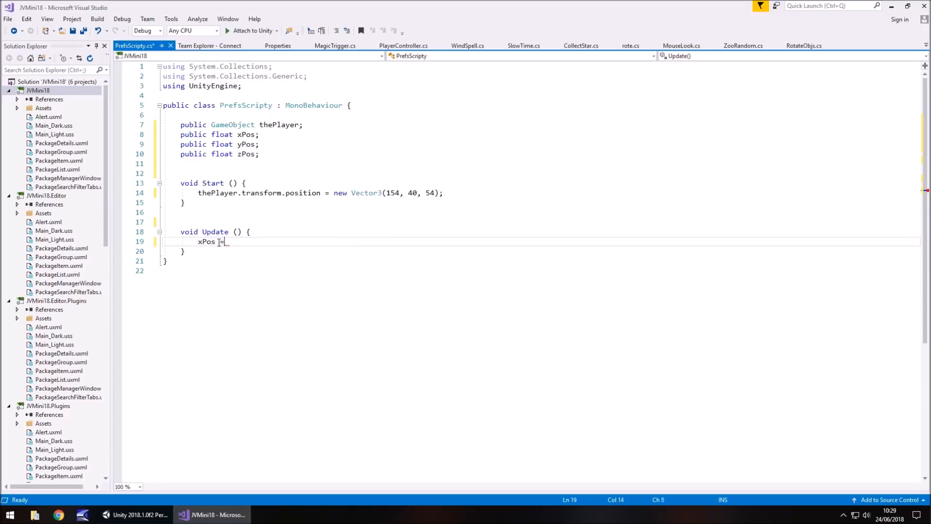
{"action": "type", "text": "thePlaye"}
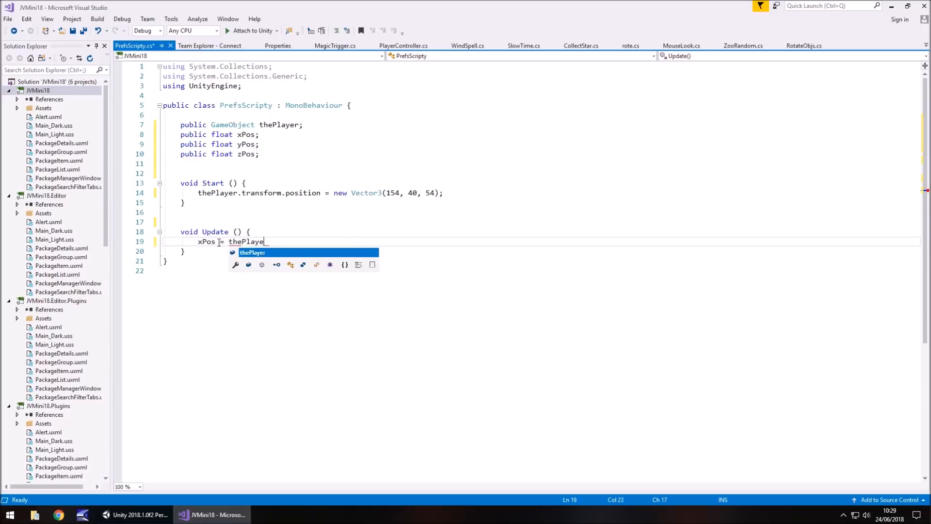
{"action": "type", "text": ".t"}
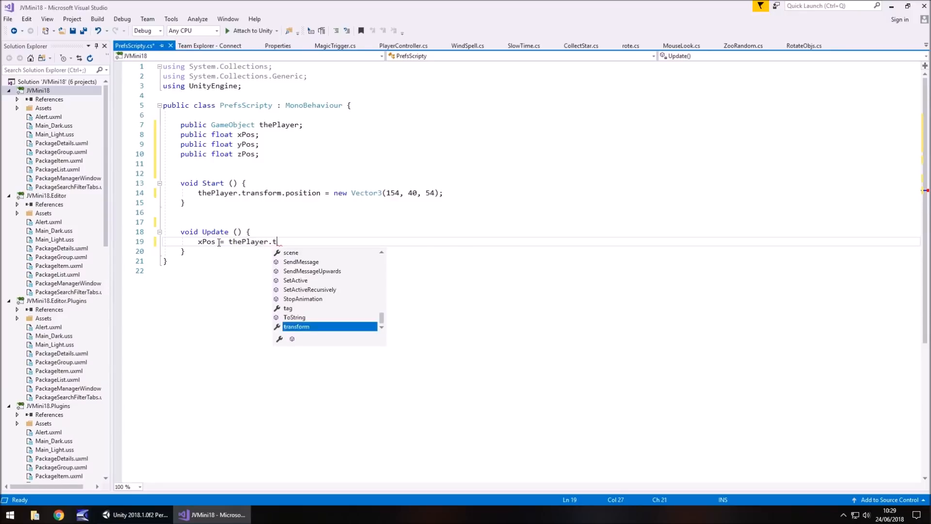
{"action": "type", "text": "ransform."}
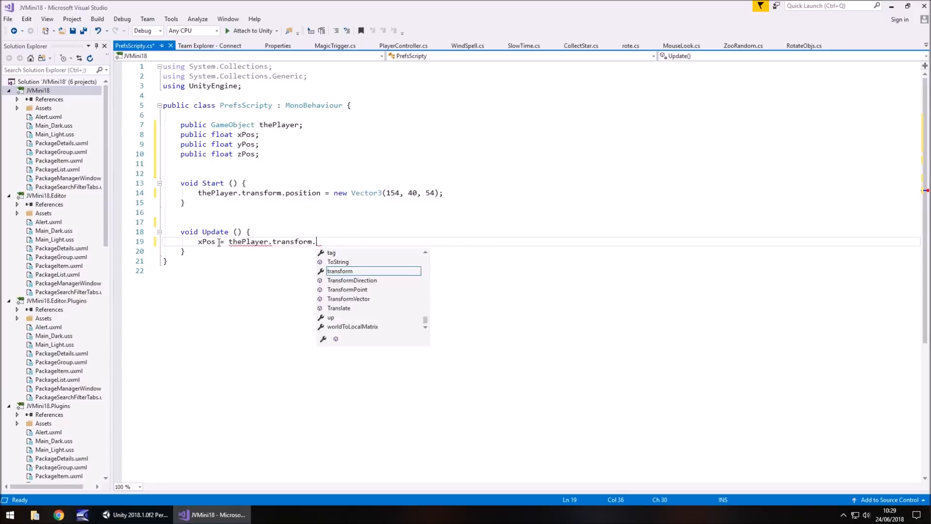
{"action": "type", "text": "position."}
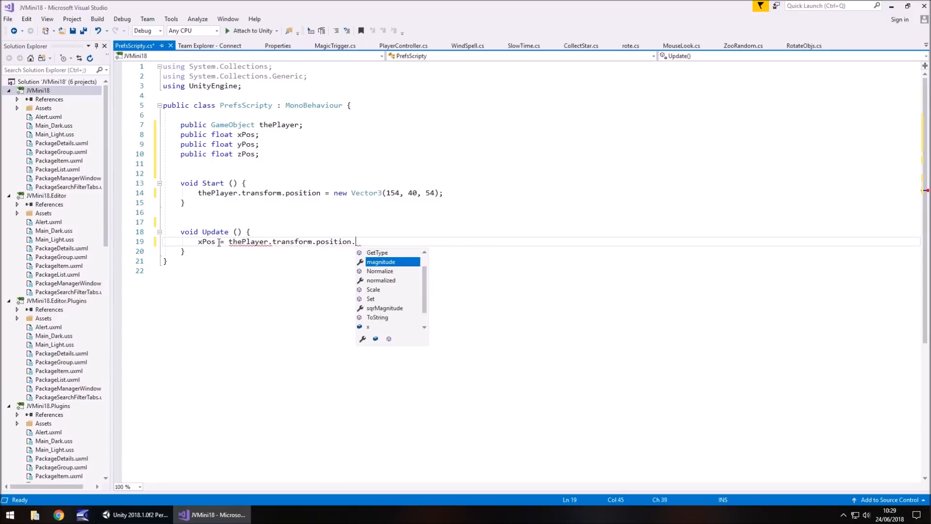
{"action": "type", "text": "x;"}
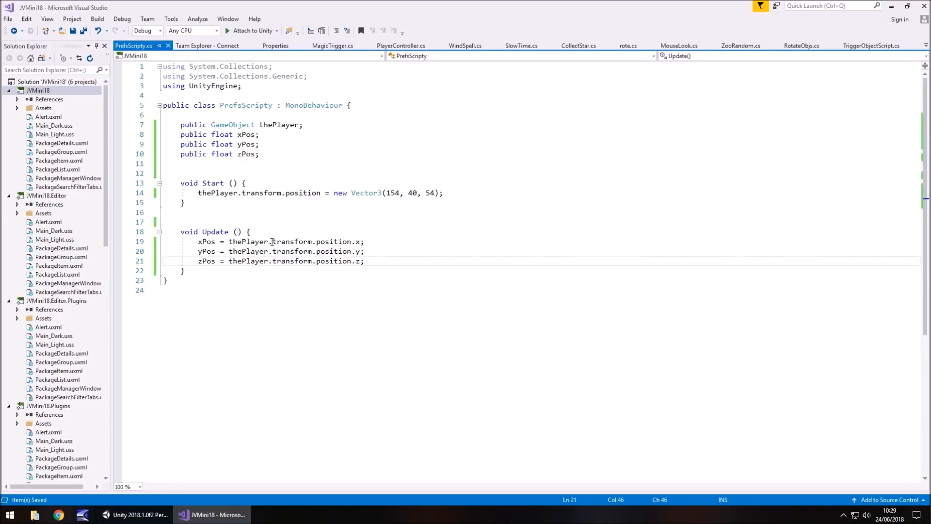
{"action": "mouse_move", "coordinate": [230, 215]}
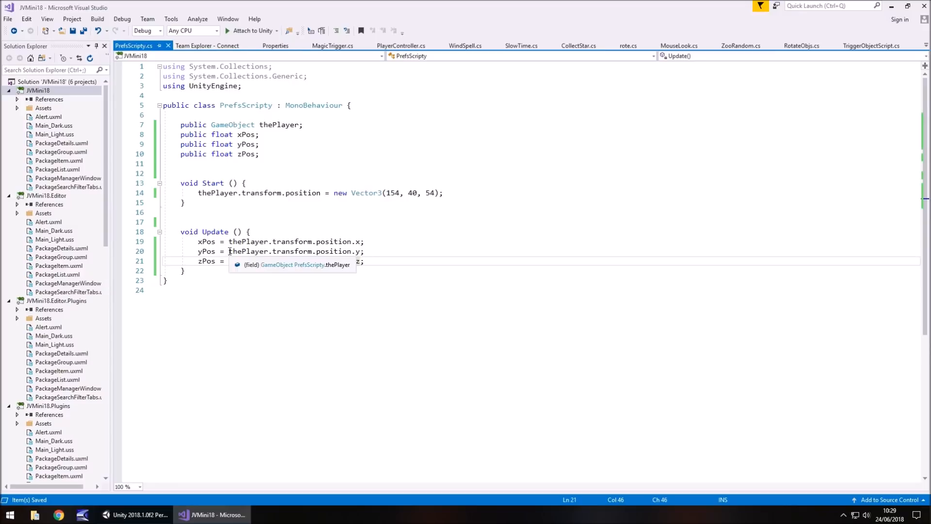
{"action": "type", "text": "z"}
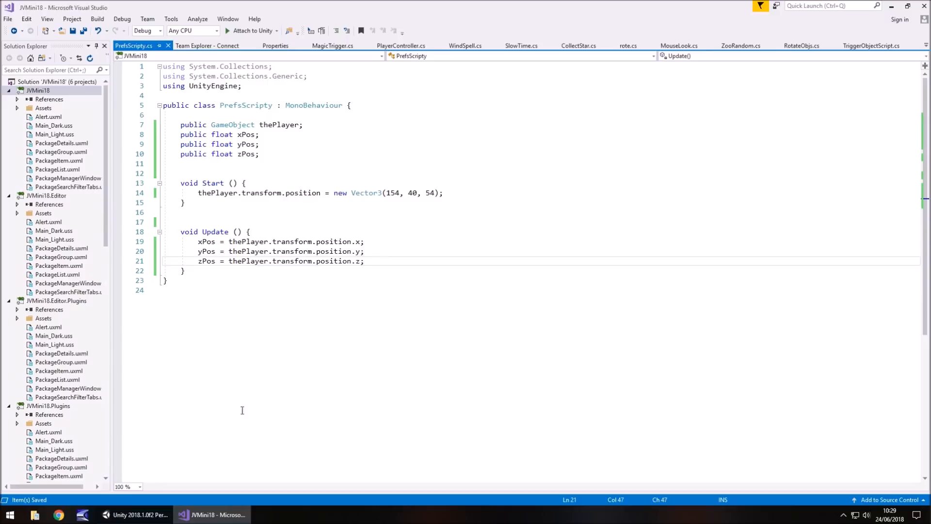
{"action": "mouse_move", "coordinate": [182, 301]}
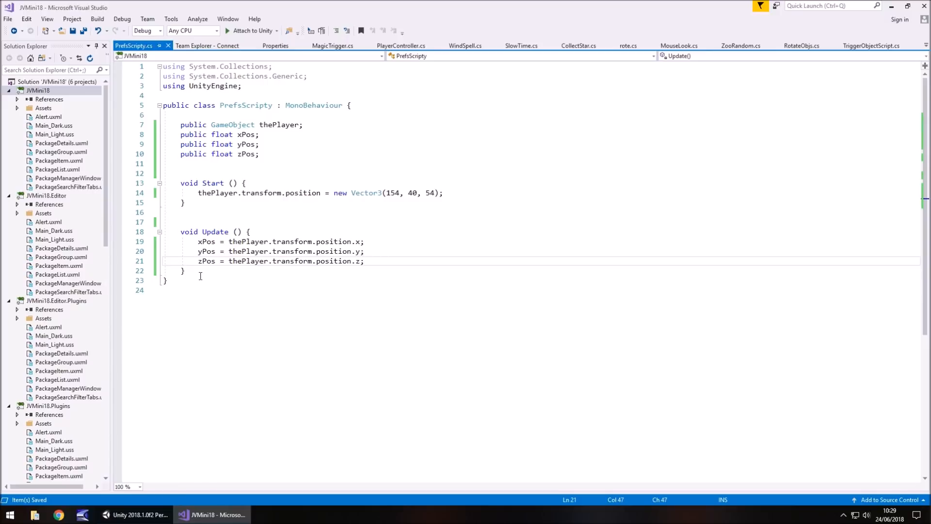
Step: Add a void OnTriggerEnter(Collider other) method below Update
{"action": "key", "text": "enter"}
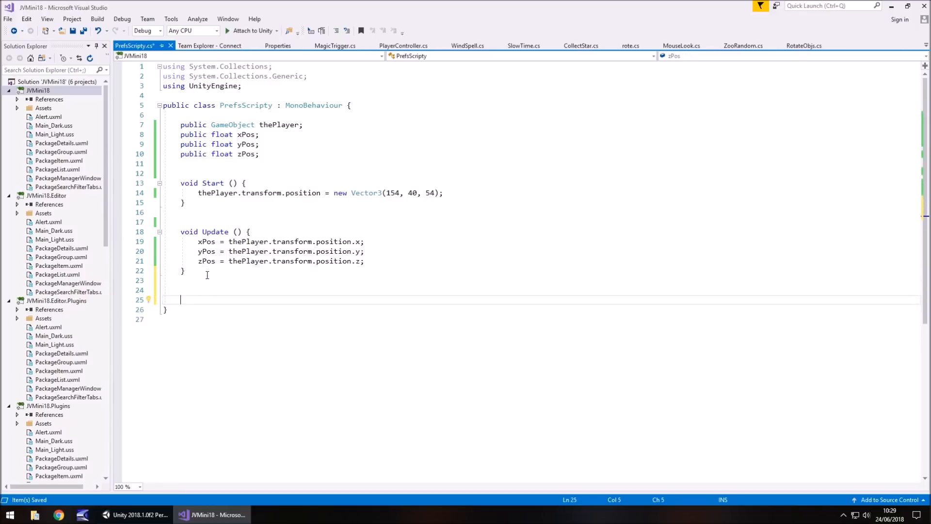
{"action": "type", "text": "void"}
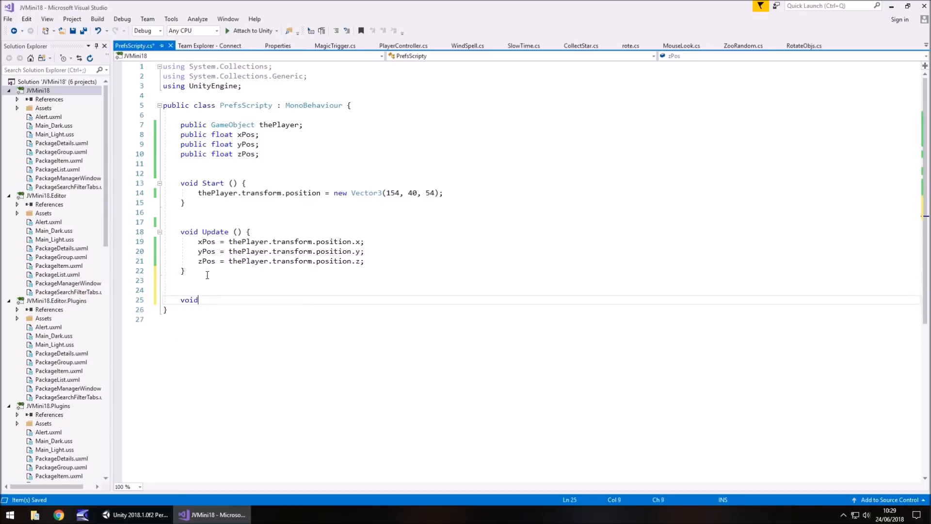
{"action": "type", "text": "OnTriggerEnter(Collider other"}
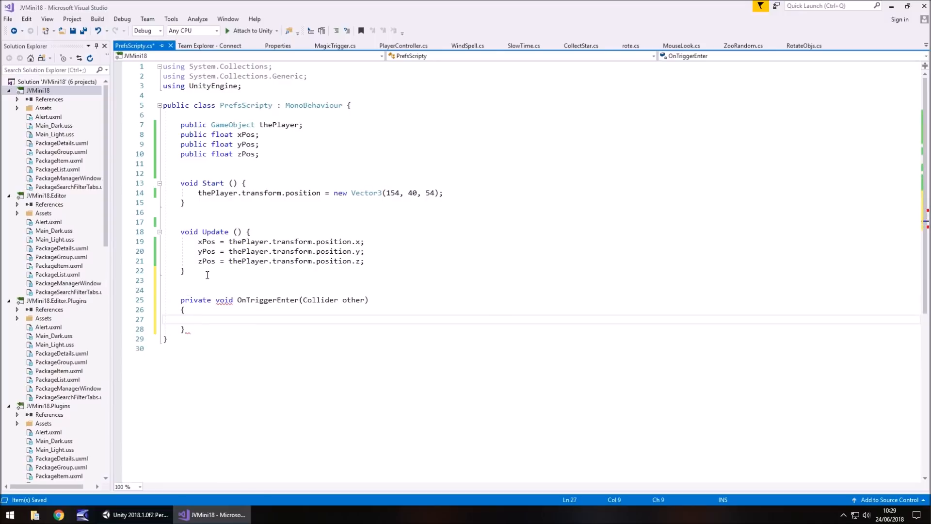
{"action": "left_click", "coordinate": [182, 290]}
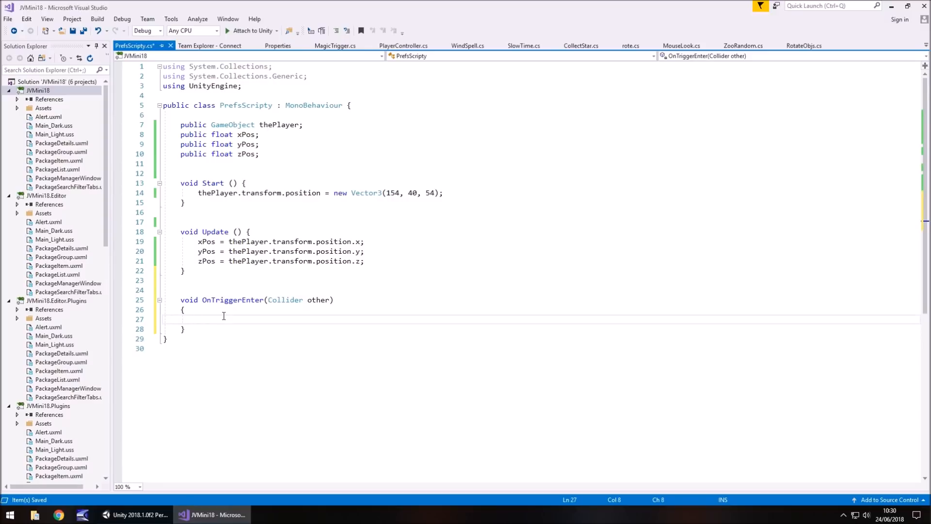
{"action": "left_click", "coordinate": [194, 319]}
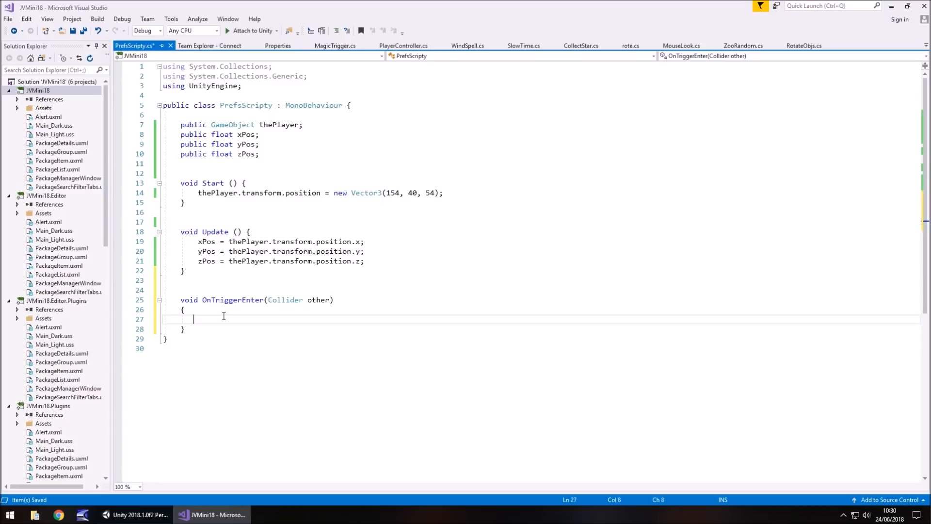
Step: Inside it, PlayerPrefs.SetFloat xPos, yPos, zPos as XPosition, YPosition, ZPosition
{"action": "type", "text": "PlayerP"}
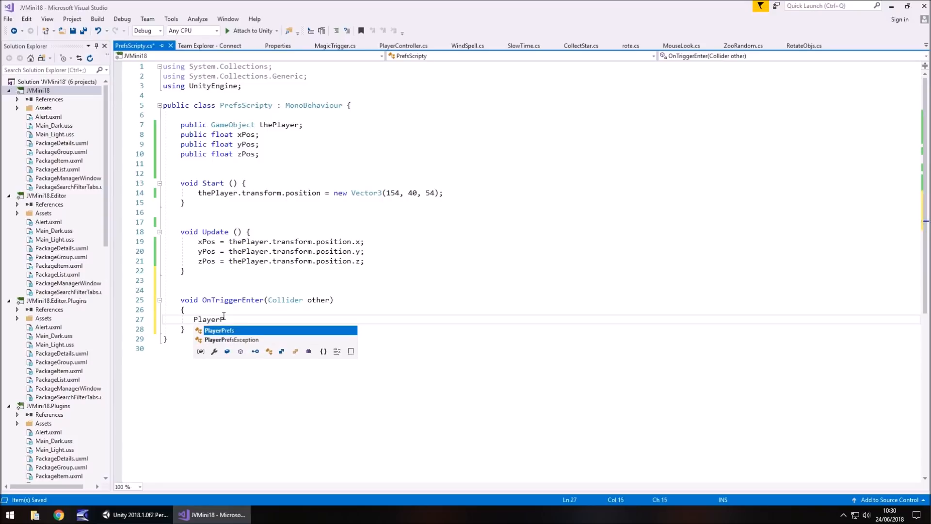
{"action": "type", "text": "refs.SetFloat"}
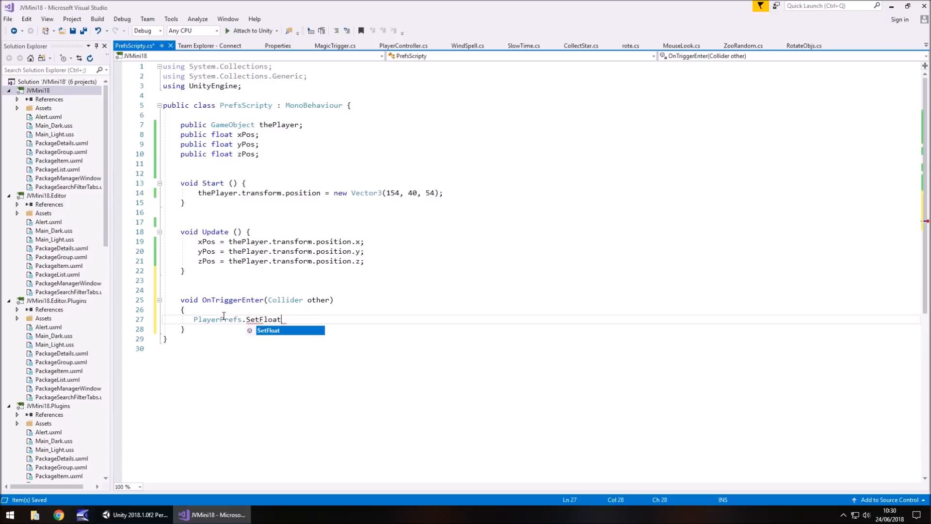
{"action": "type", "text": "(\"\")"}
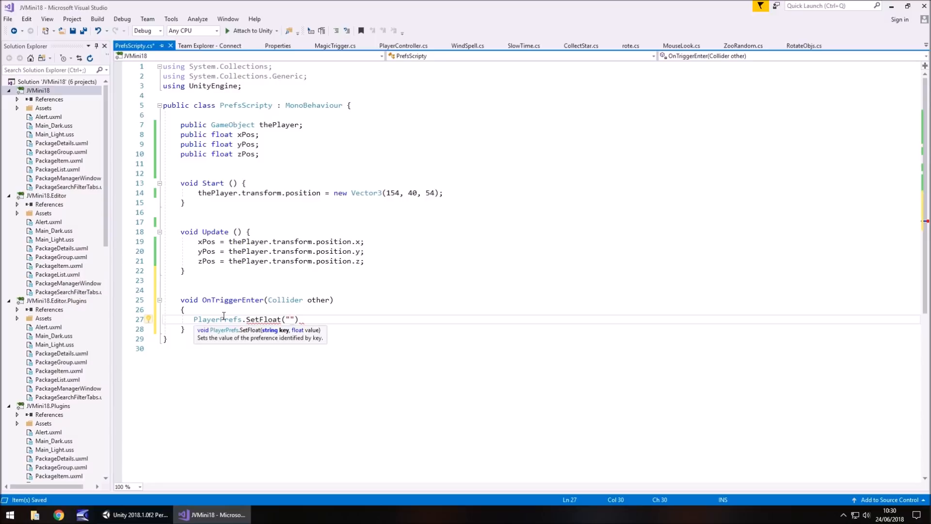
{"action": "type", "text": "x"}
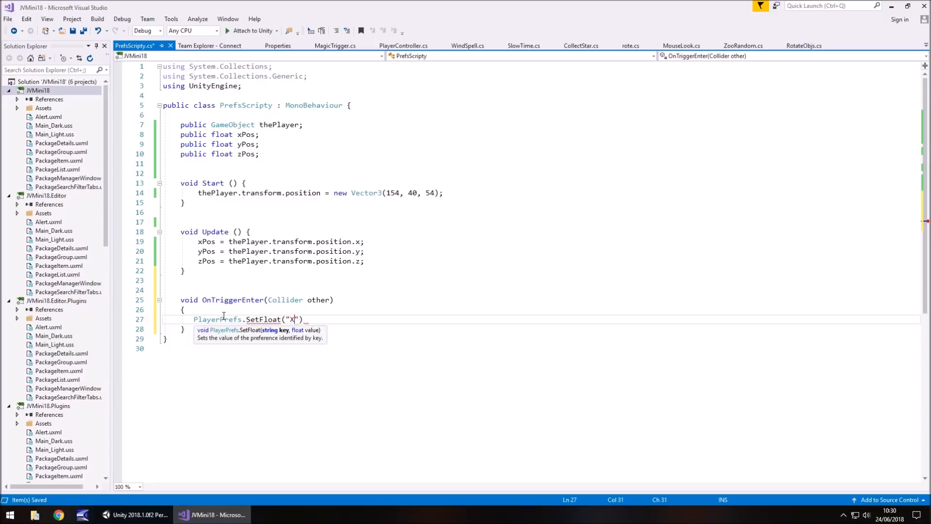
{"action": "type", "text": "Posi"}
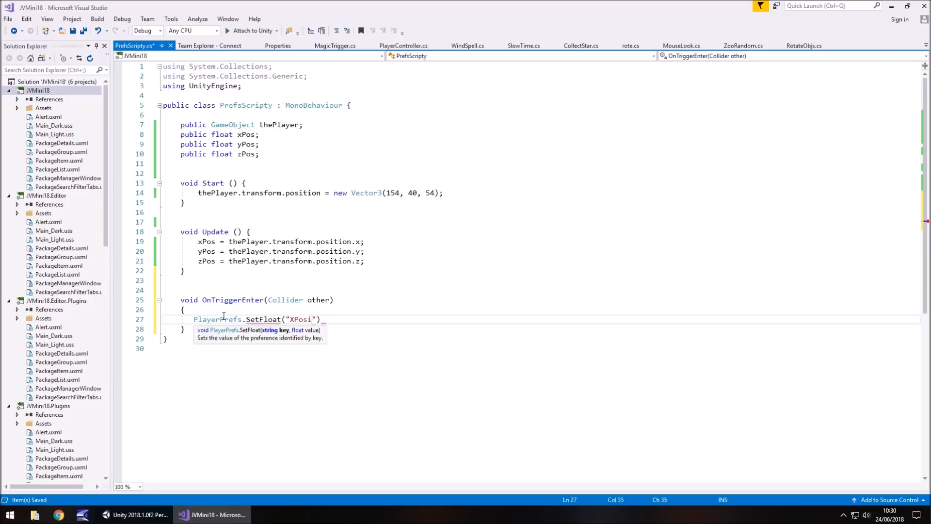
{"action": "type", "text": "tion"}
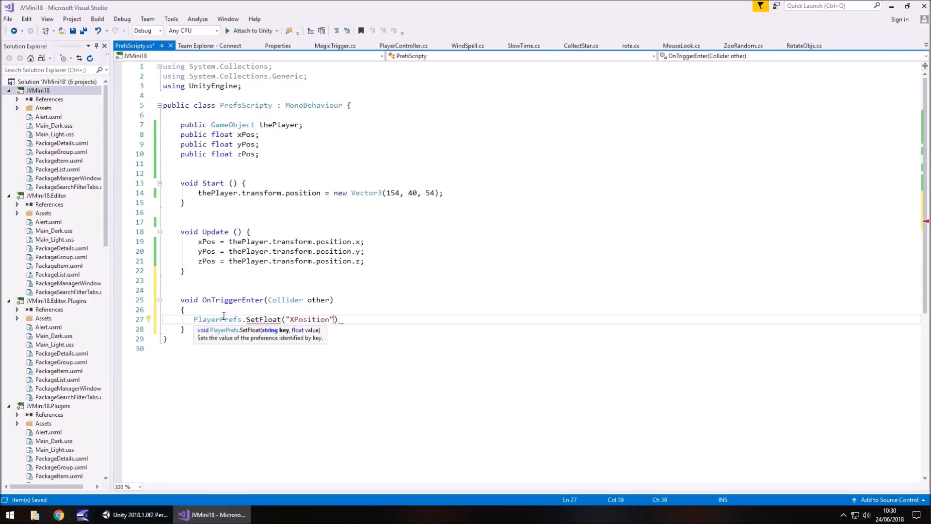
{"action": "type", "text": ","}
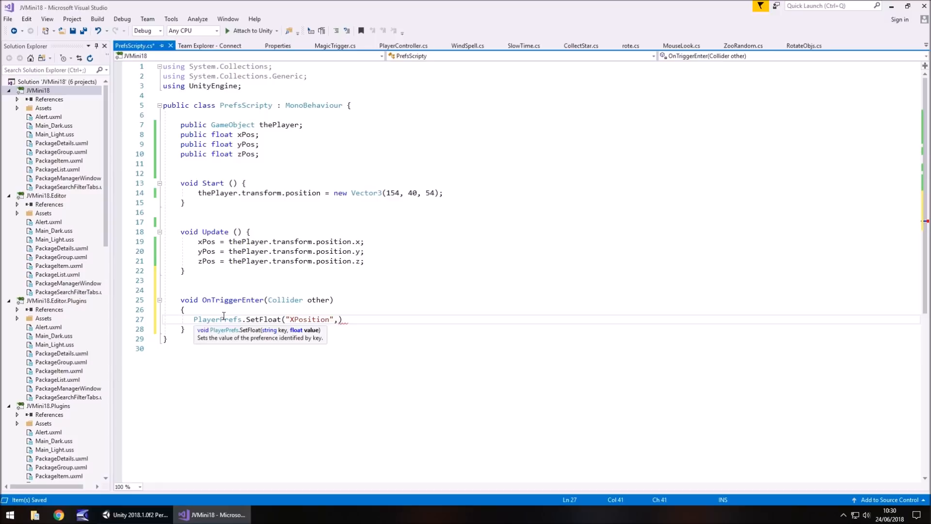
{"action": "type", "text": "xPos"}
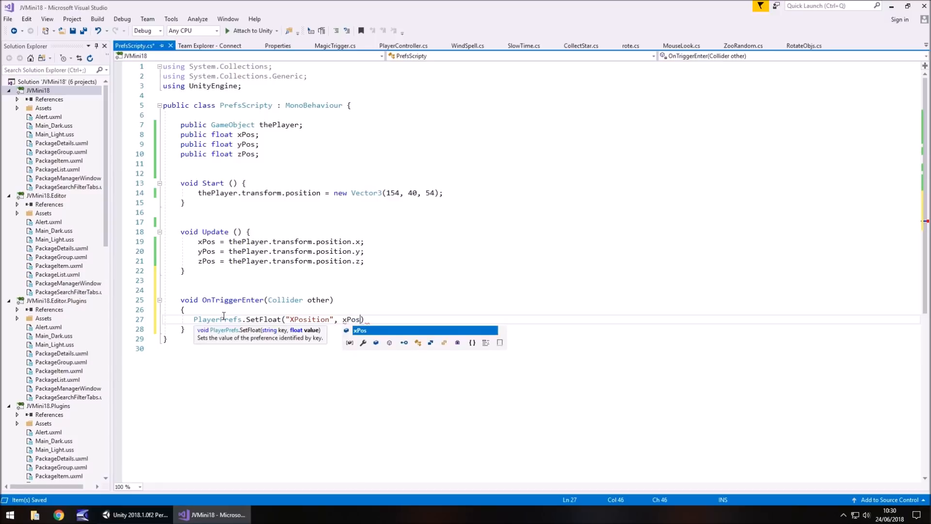
{"action": "type", "text": ");"}
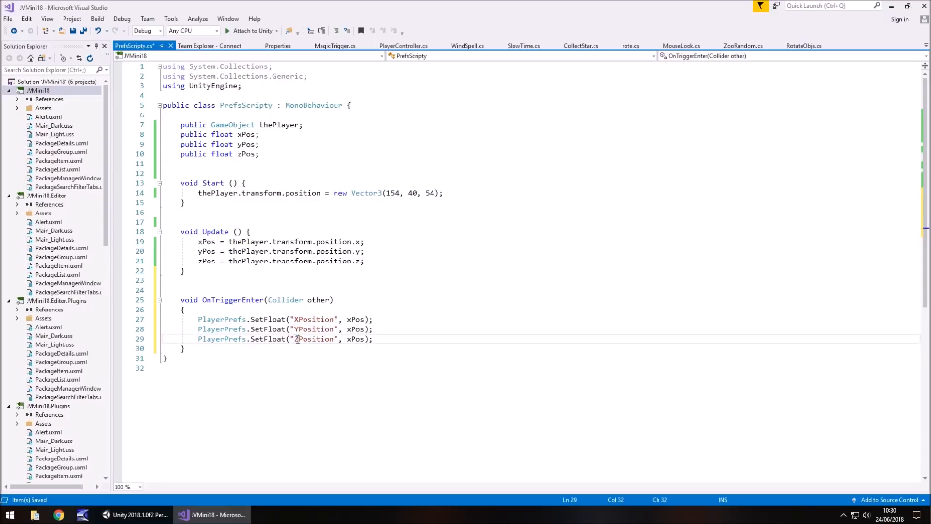
{"action": "double_click", "coordinate": [356, 328]}
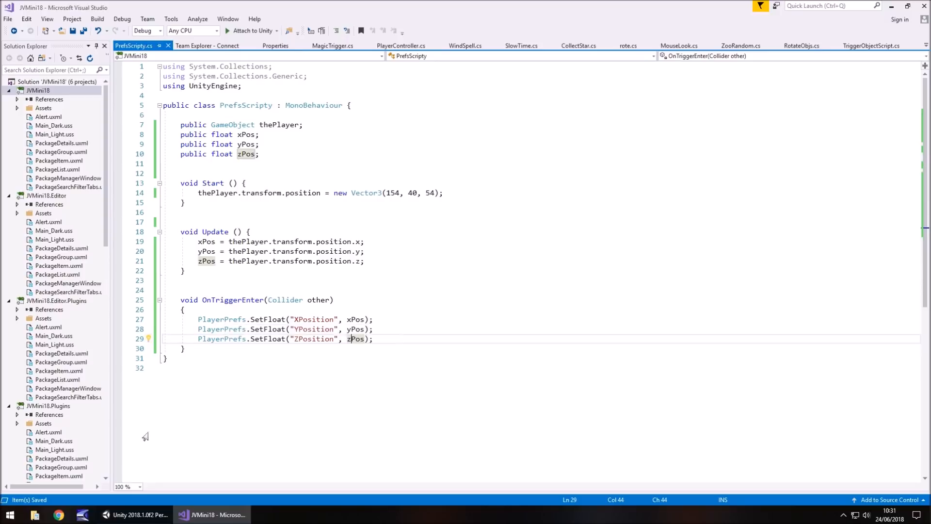
Step: In Unity, add a Cube via GameObject > 3D Object > Cube
{"action": "left_click", "coordinate": [135, 514]}
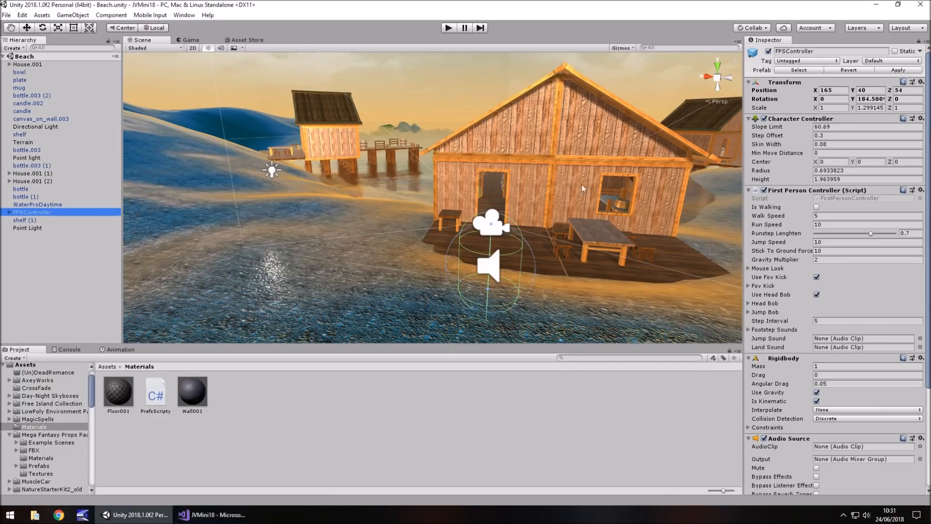
{"action": "mouse_move", "coordinate": [368, 232]}
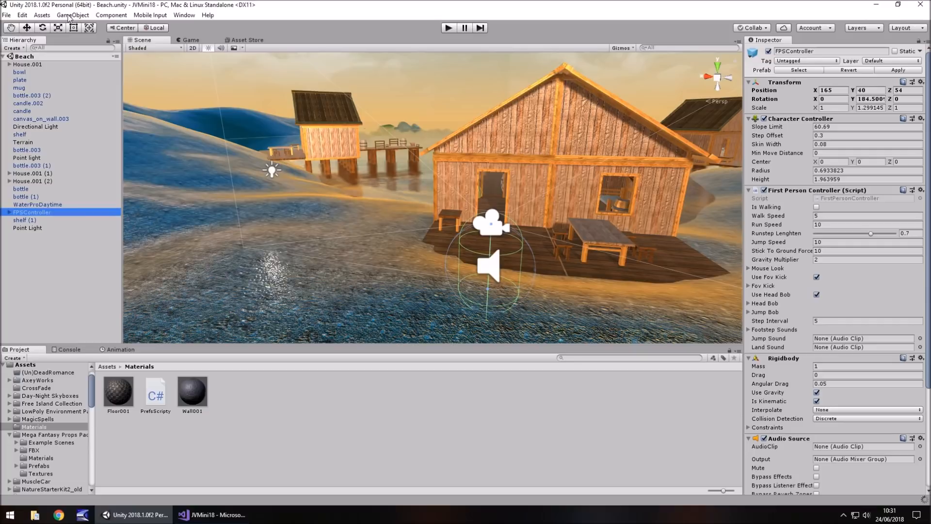
{"action": "left_click", "coordinate": [73, 15]}
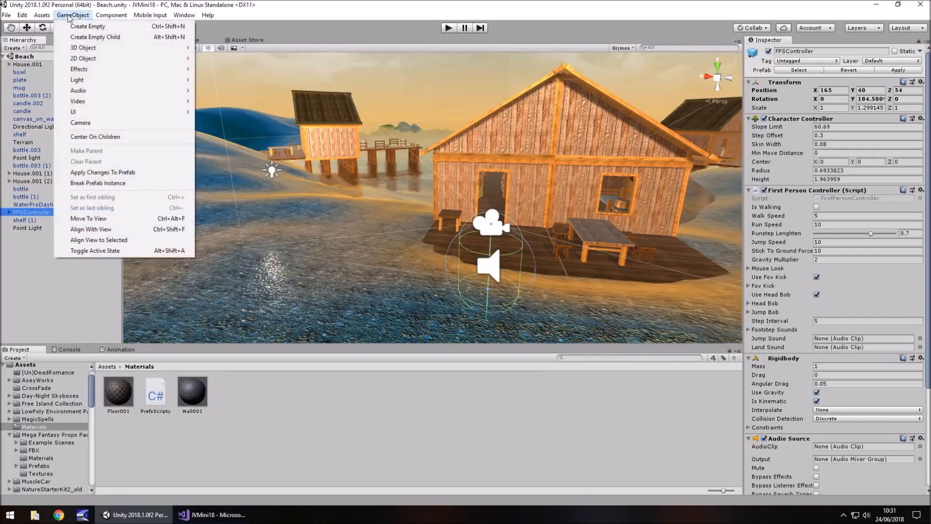
{"action": "mouse_move", "coordinate": [83, 48]}
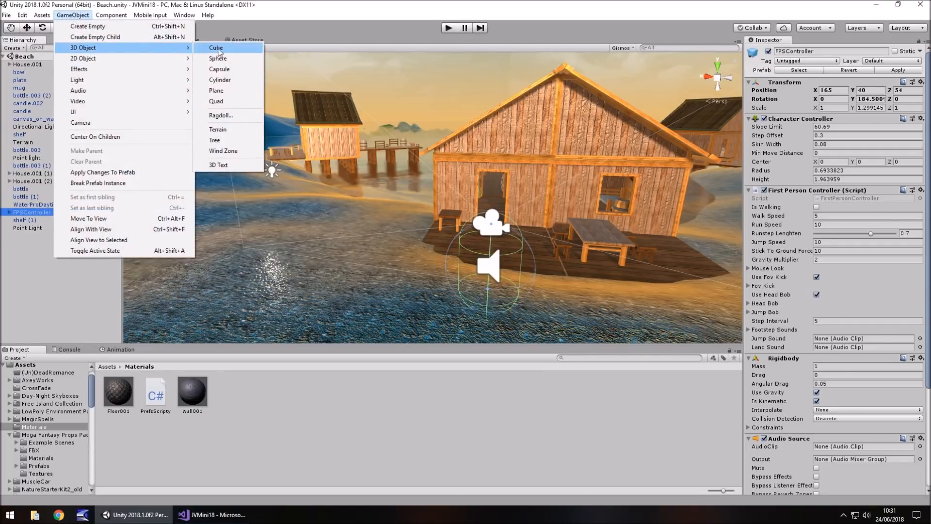
{"action": "left_click", "coordinate": [215, 47]}
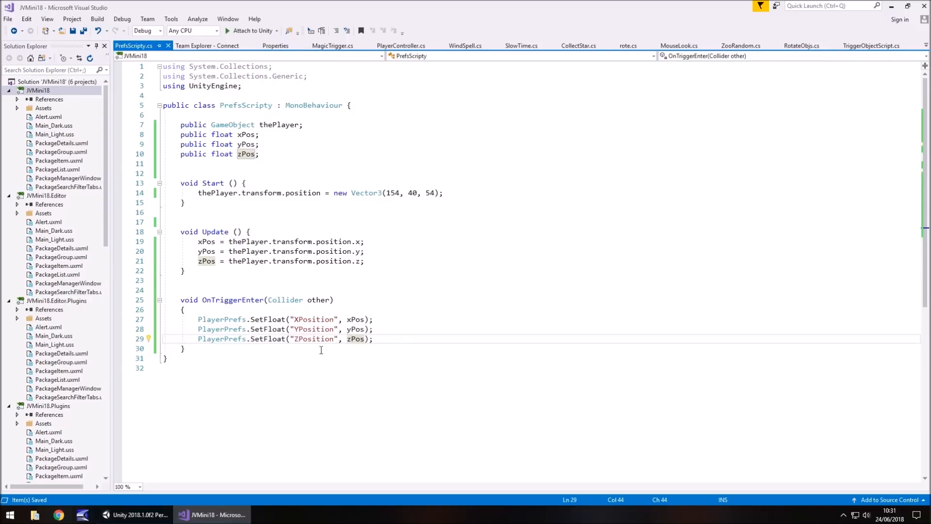
{"action": "mouse_move", "coordinate": [303, 314]}
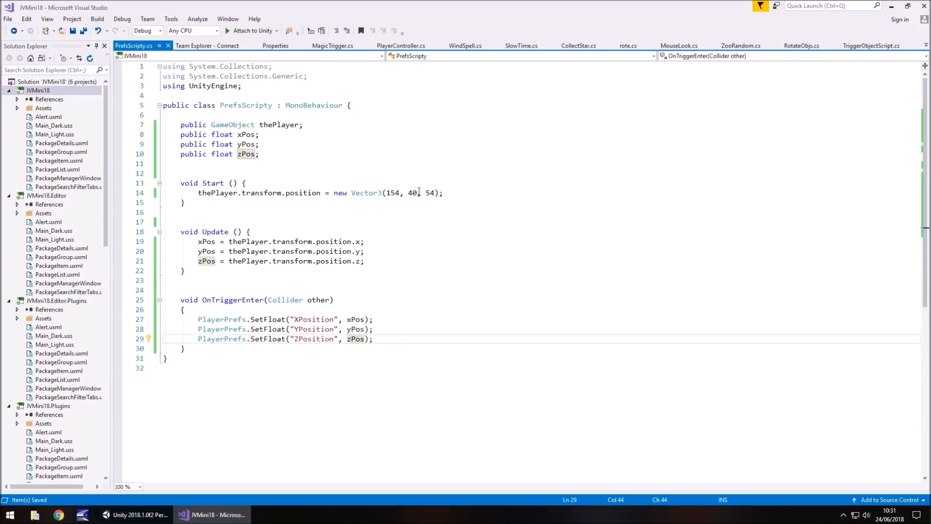
Step: Switch to Unity to run the beach scene in Play mode
{"action": "left_click", "coordinate": [134, 514]}
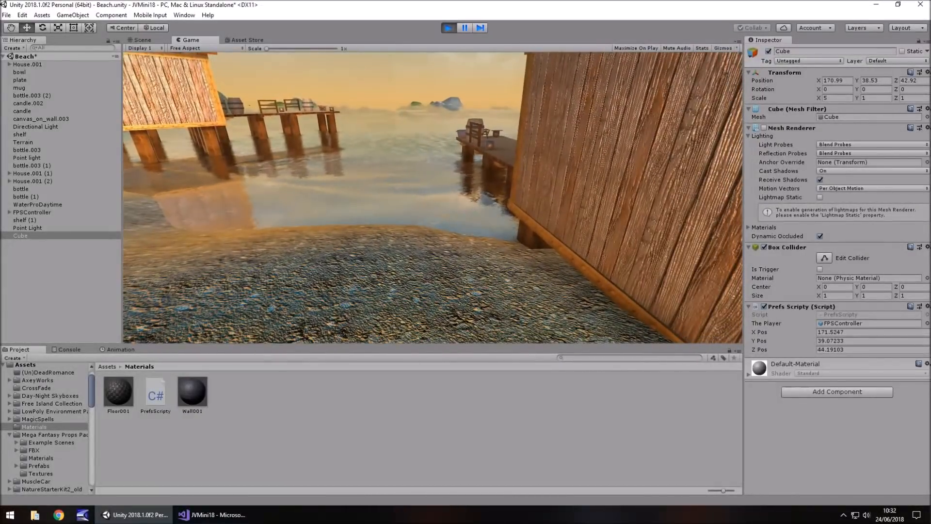
Step: Stop Play mode, make the cube's Box Collider a trigger, and return to Visual Studio
{"action": "left_click", "coordinate": [141, 40]}
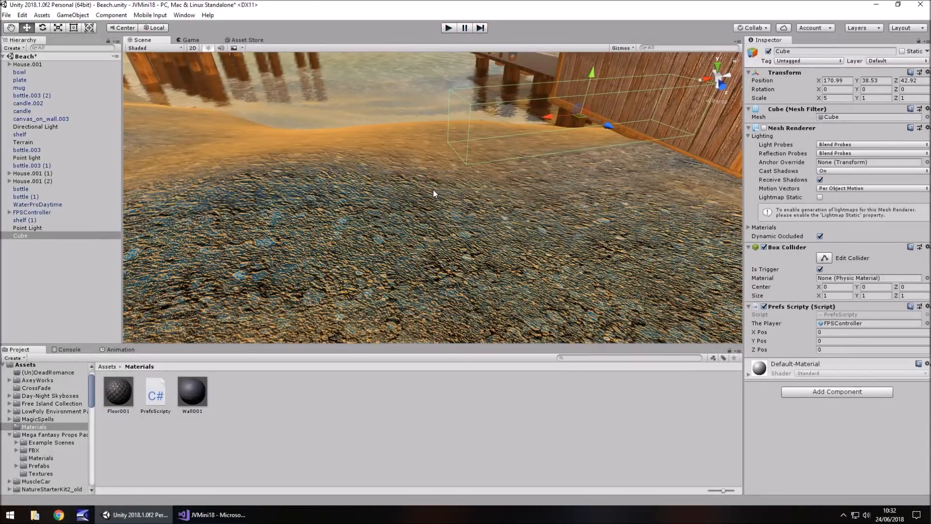
{"action": "mouse_move", "coordinate": [807, 341]}
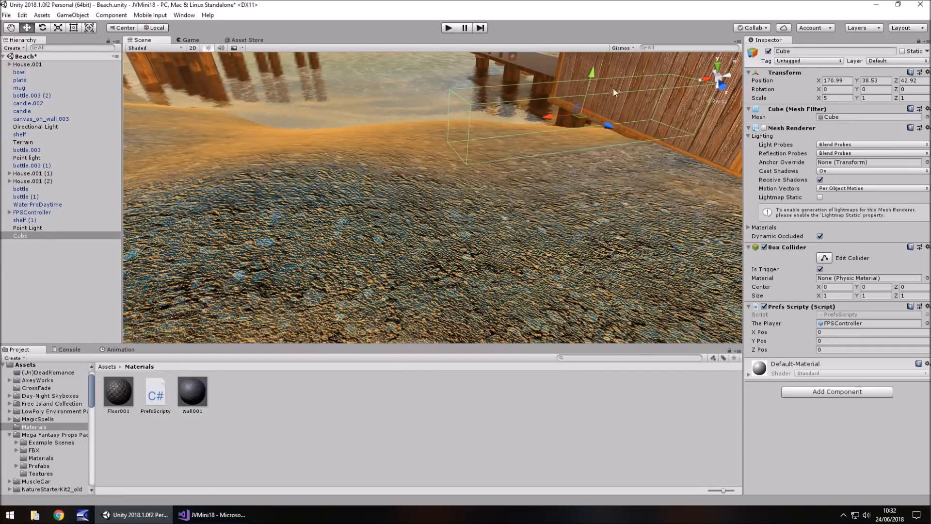
{"action": "left_click", "coordinate": [213, 514]}
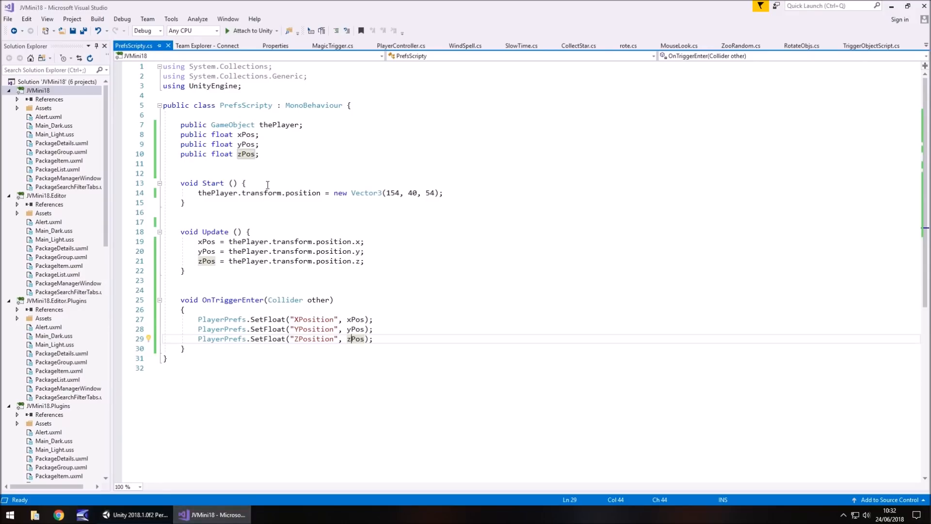
Step: At the top of Start, add xPos = PlayerPrefs.GetFloat("XPosition")
{"action": "left_click", "coordinate": [266, 184]}
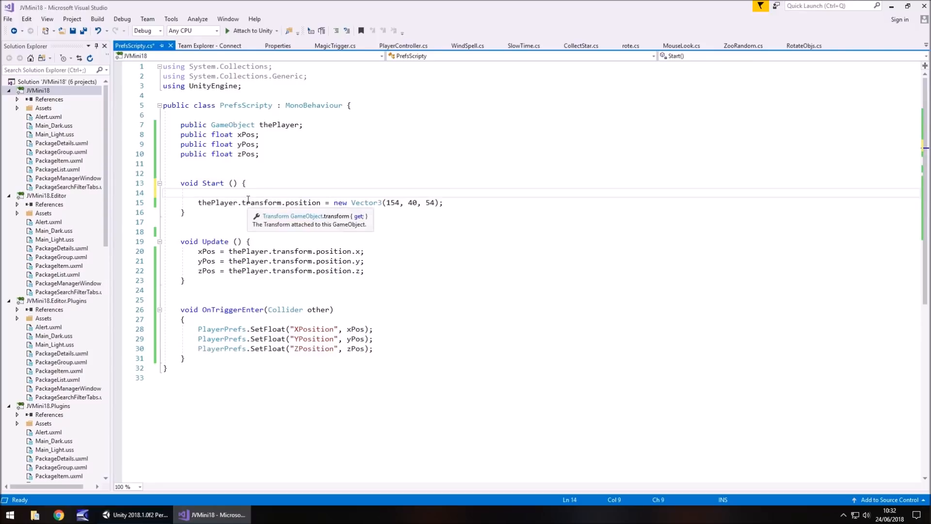
{"action": "type", "text": "xPos ="}
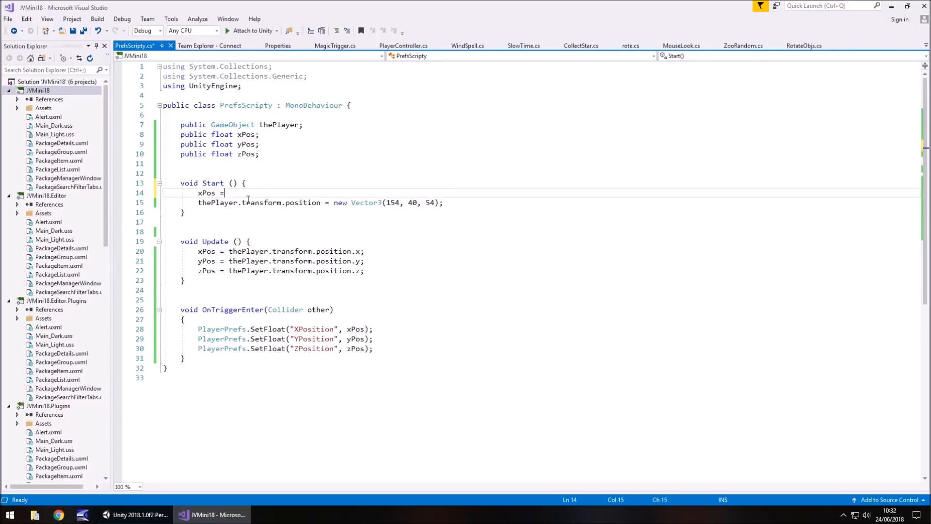
{"action": "type", "text": "PlayerPref"}
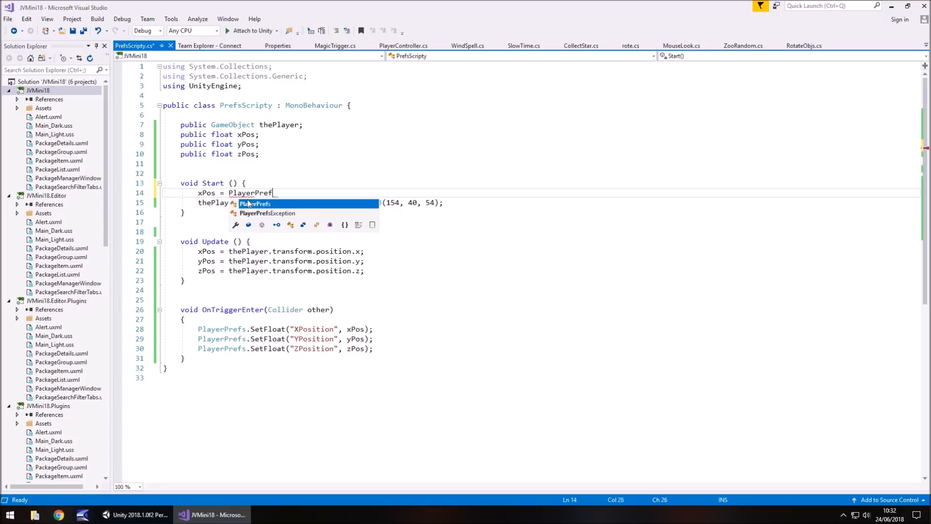
{"action": "type", "text": "s.GE"}
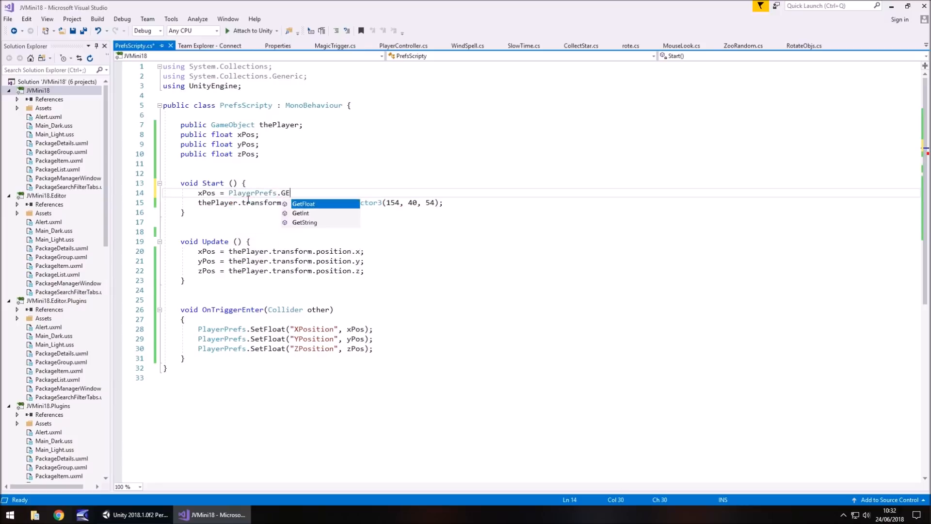
{"action": "type", "text": "tF"}
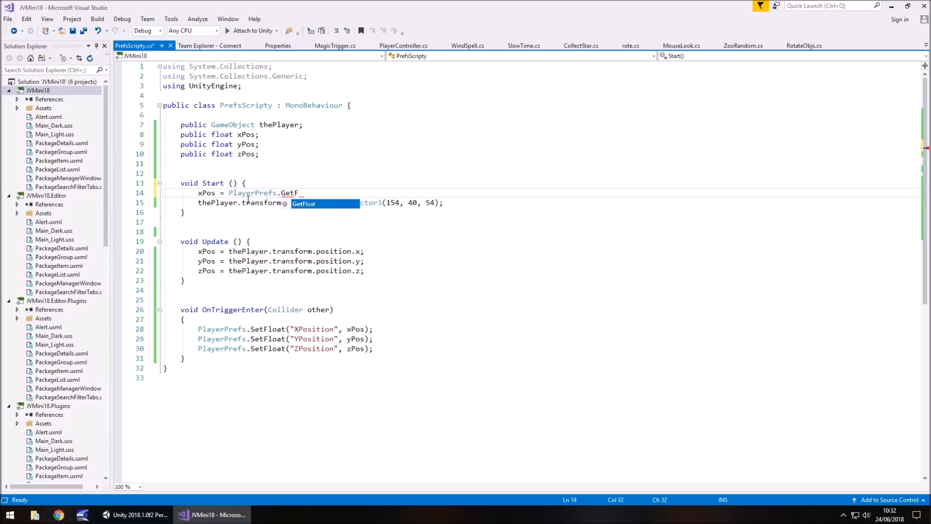
{"action": "type", "text": "loat(\""}
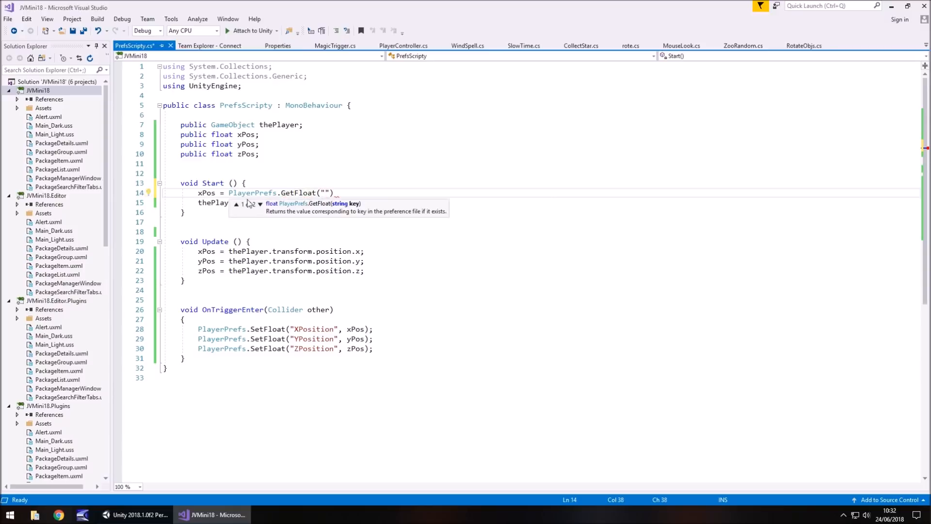
{"action": "double_click", "coordinate": [313, 328]}
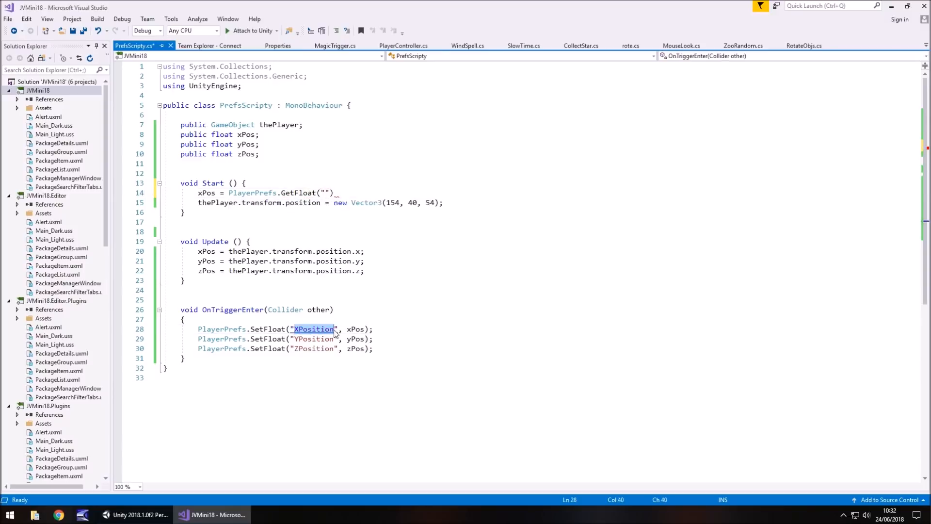
{"action": "type", "text": "XPosition"}
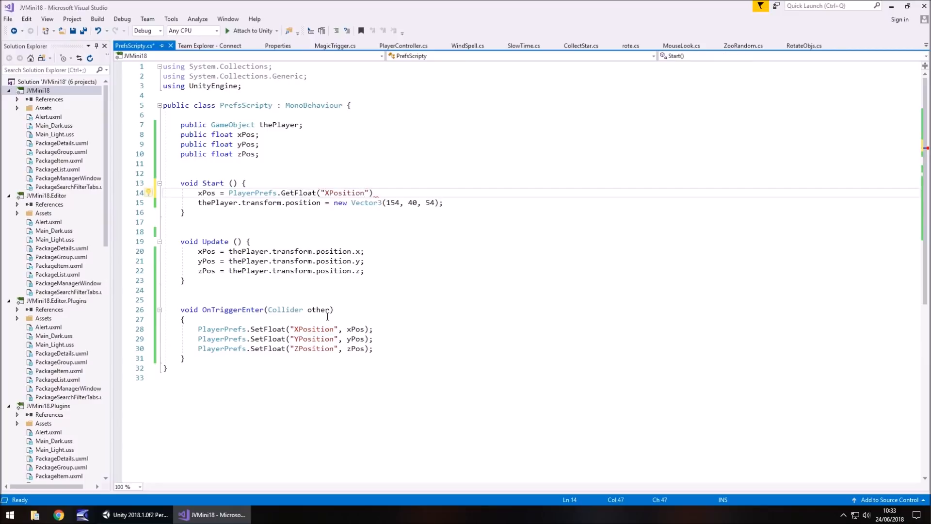
{"action": "mouse_move", "coordinate": [370, 232]}
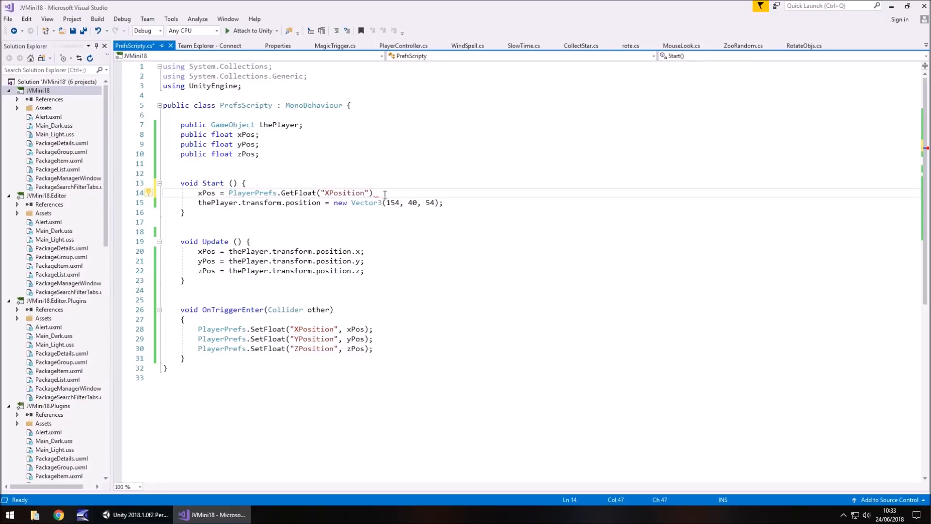
{"action": "mouse_move", "coordinate": [351, 190]}
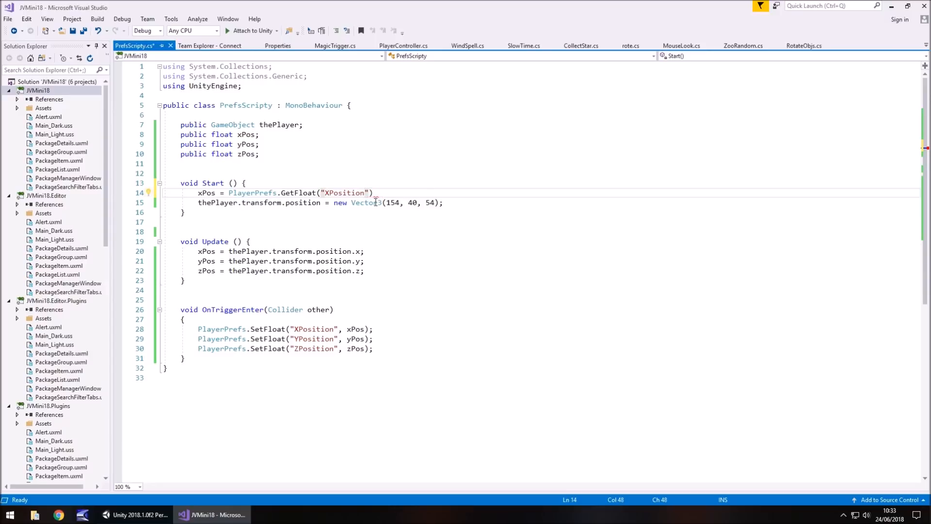
Step: Add yPos/zPos loads from YPosition/ZPosition and use new Vector3(xPos, yPos, zPos)
{"action": "type", "text": ";"}
{"action": "key", "text": "enter"}
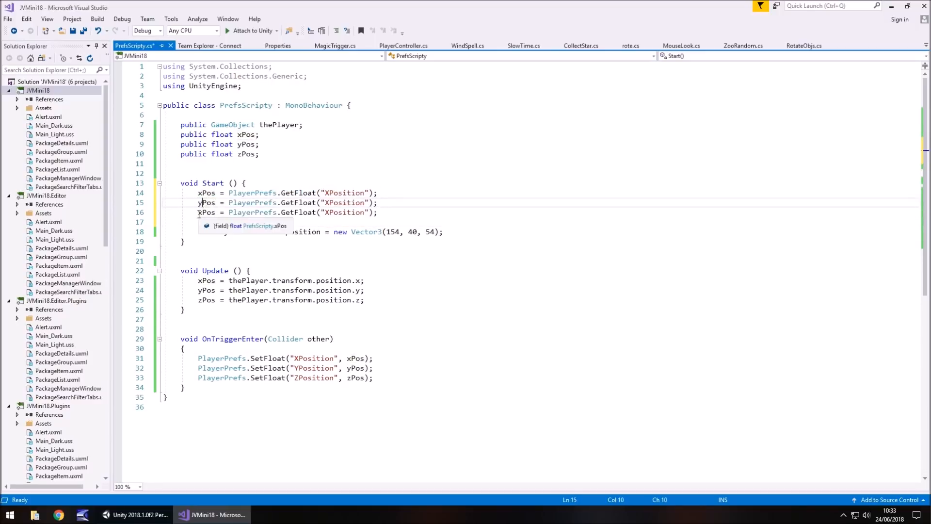
{"action": "left_click", "coordinate": [324, 212]}
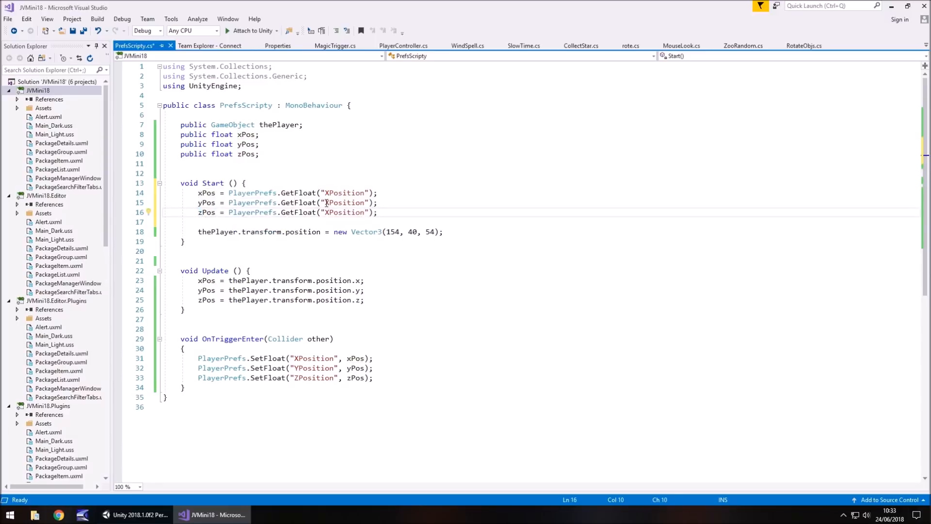
{"action": "left_click", "coordinate": [328, 202]}
{"action": "type", "text": "Y"}
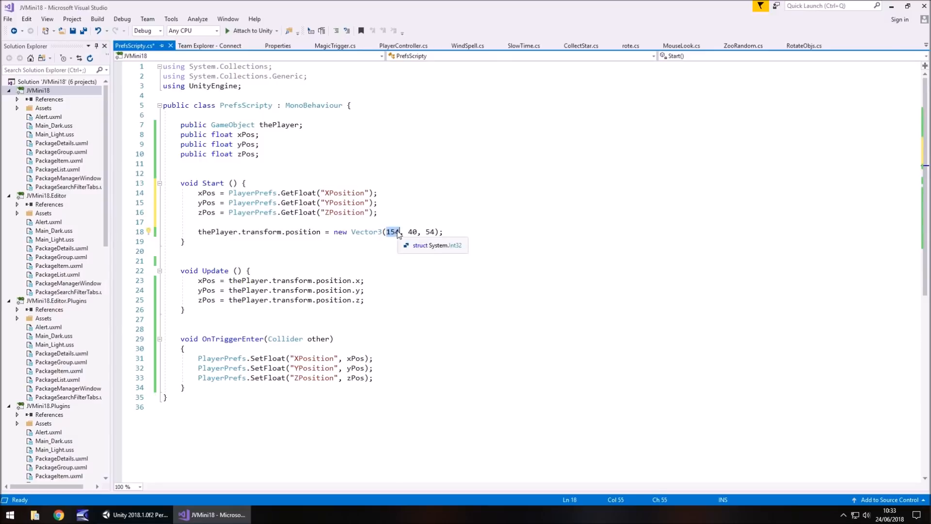
{"action": "type", "text": "xPos"}
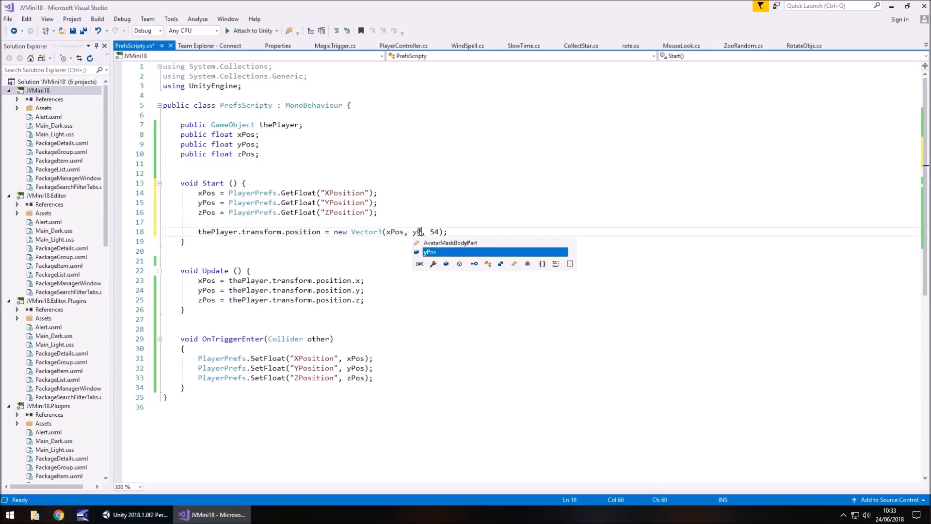
{"action": "type", "text": "yPos,"}
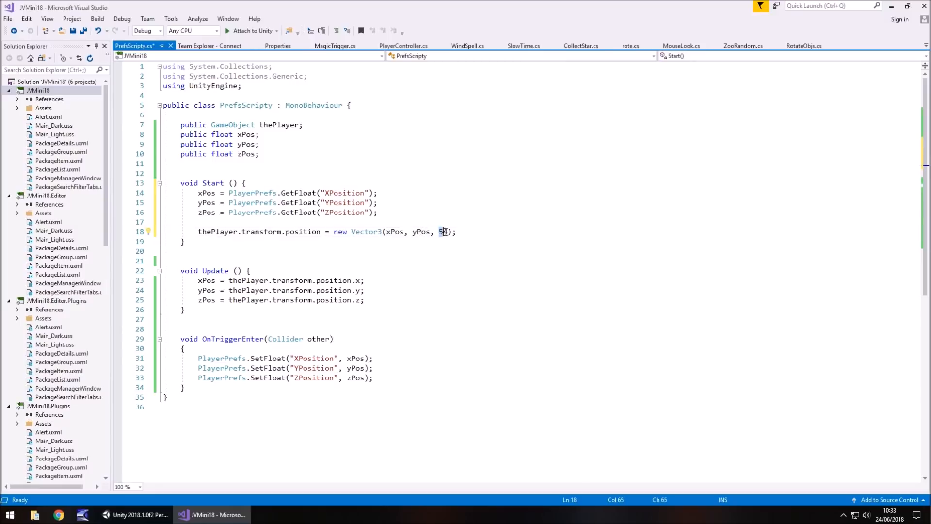
{"action": "type", "text": "zPos"}
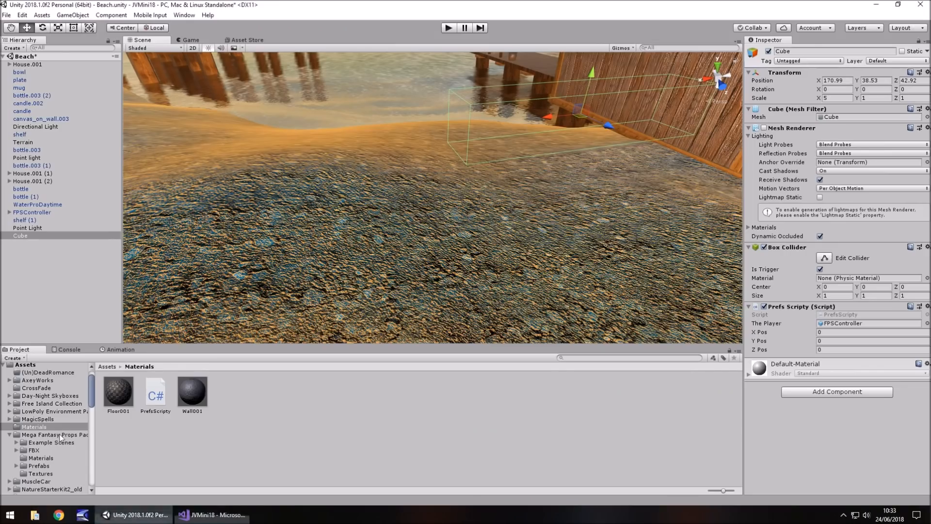
{"action": "mouse_move", "coordinate": [645, 139]}
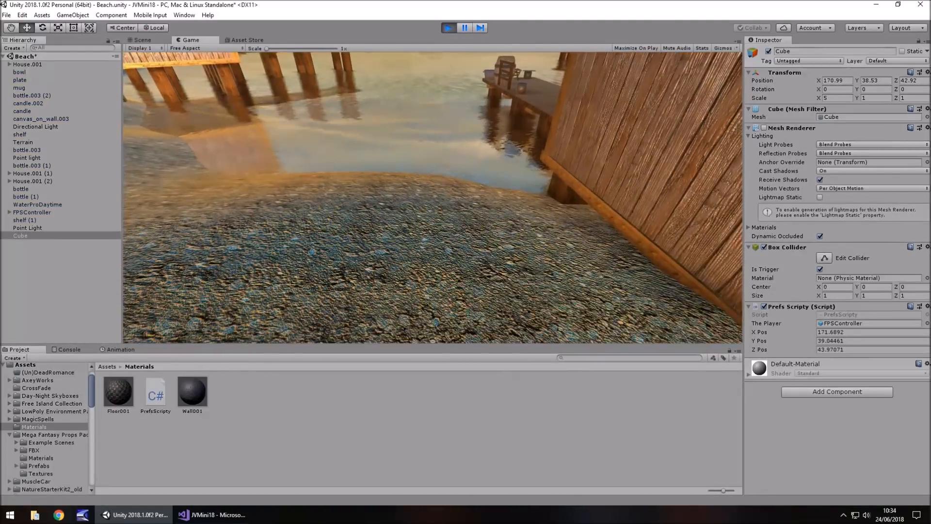
Step: Move the trigger cube near the pier, then run and stop a play-mode save/load test
{"action": "left_click", "coordinate": [141, 40]}
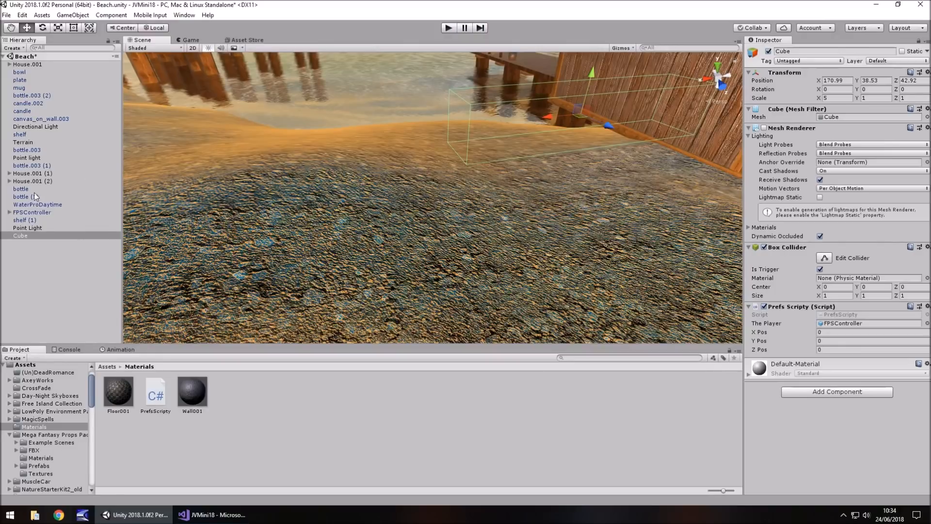
{"action": "left_click", "coordinate": [32, 212]}
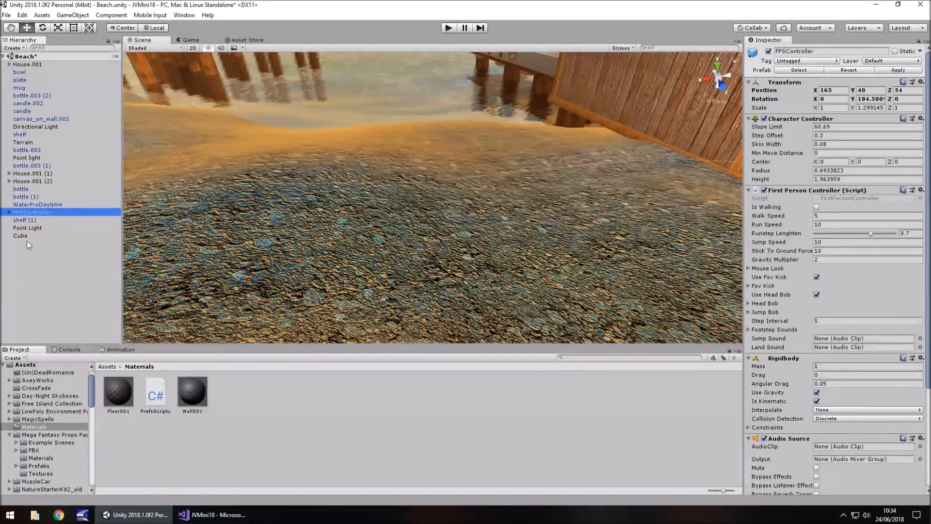
{"action": "left_click", "coordinate": [21, 236]}
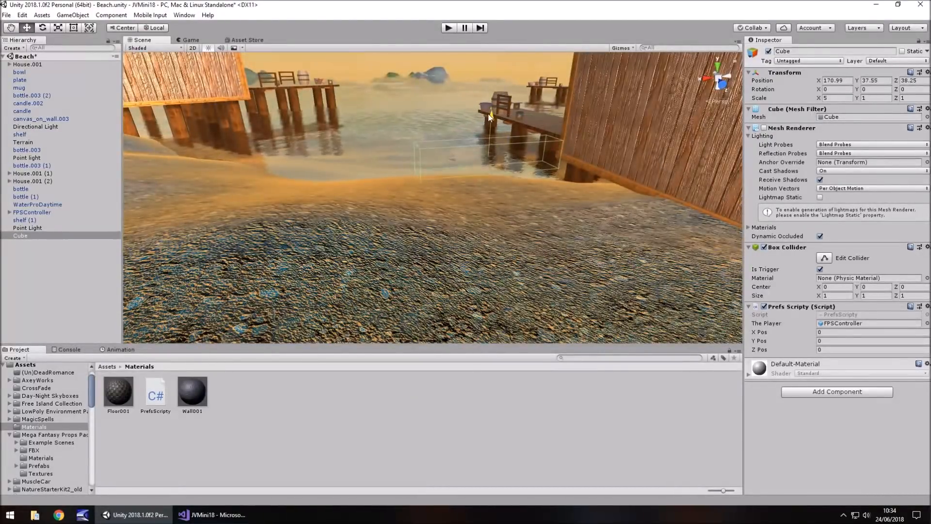
{"action": "left_click", "coordinate": [448, 27]}
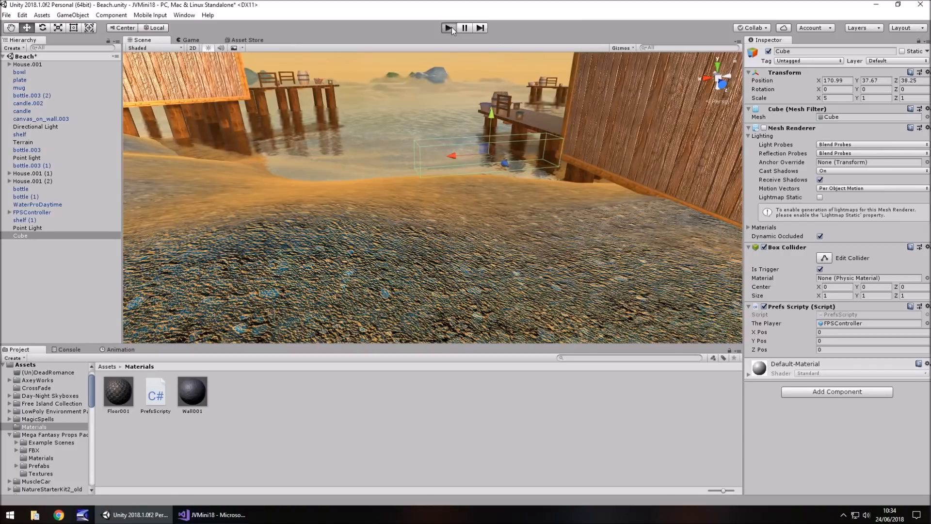
{"action": "left_click", "coordinate": [449, 27]}
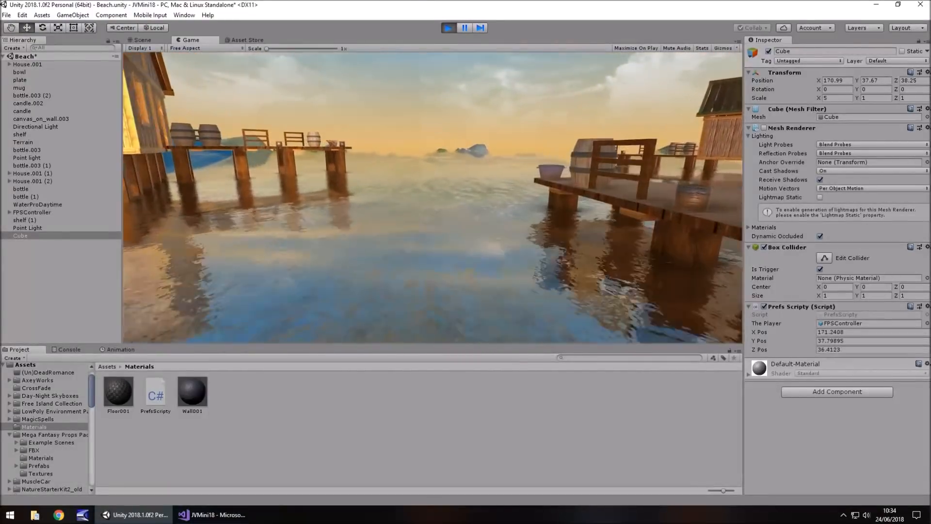
{"action": "left_click", "coordinate": [141, 39]}
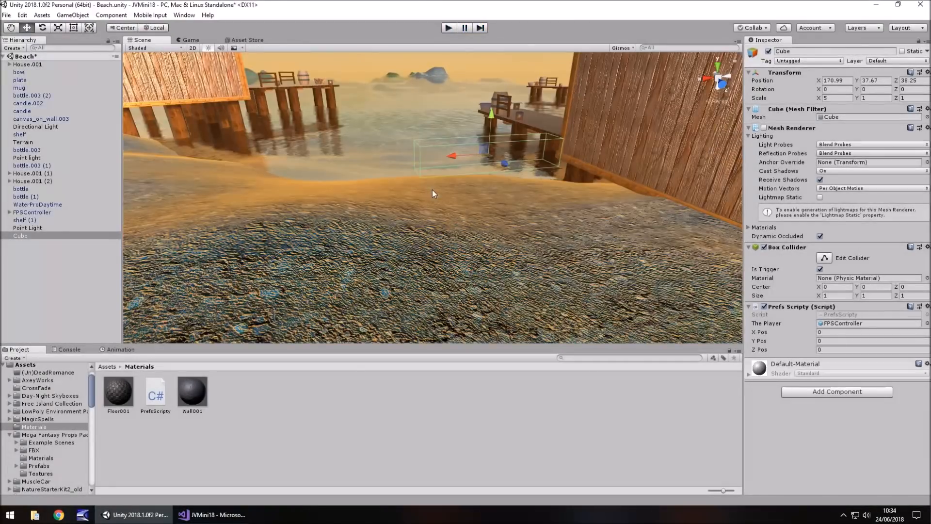